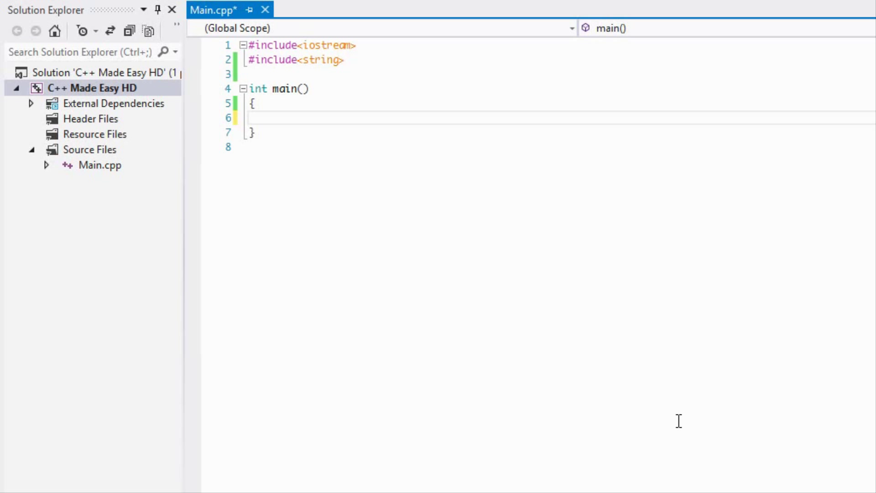
mouse_move(287, 200)
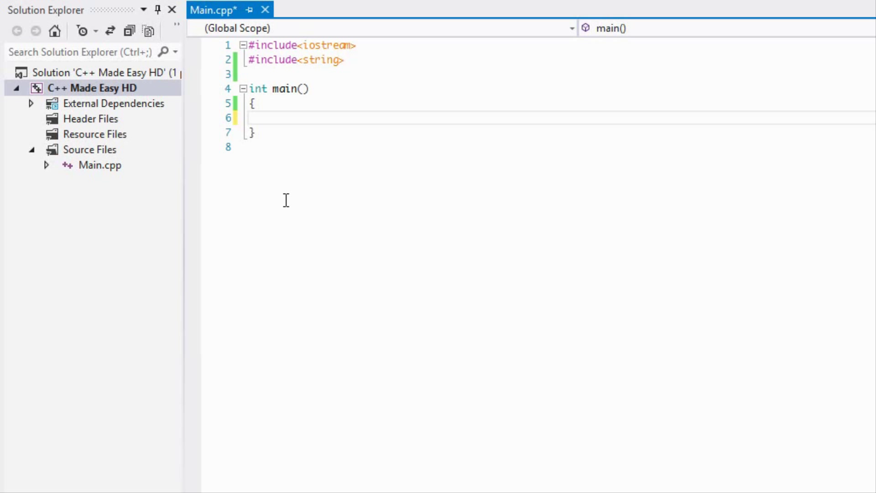
Step: Declare int variable = 5; and auto var = 4; inside the main body
click(252, 104)
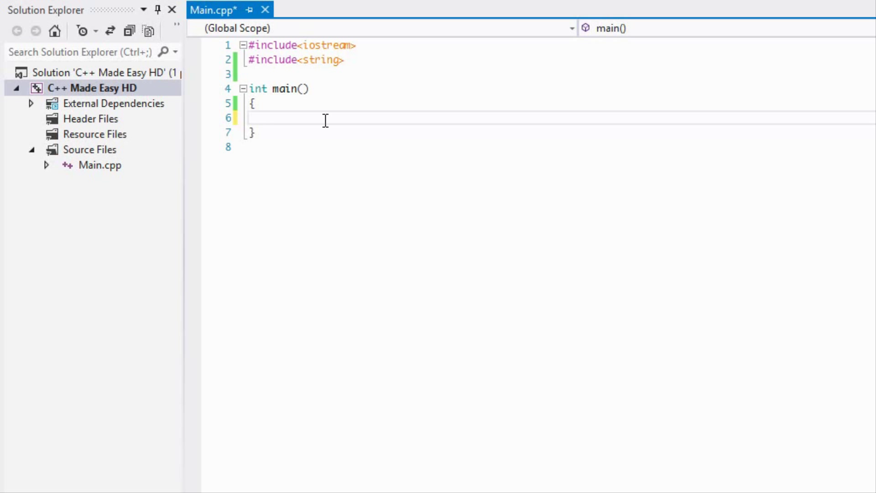
mouse_move(329, 122)
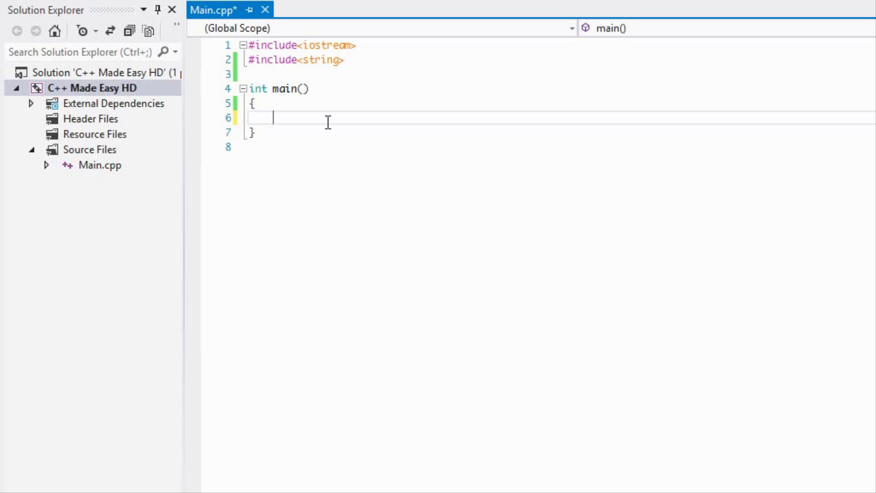
text(in)
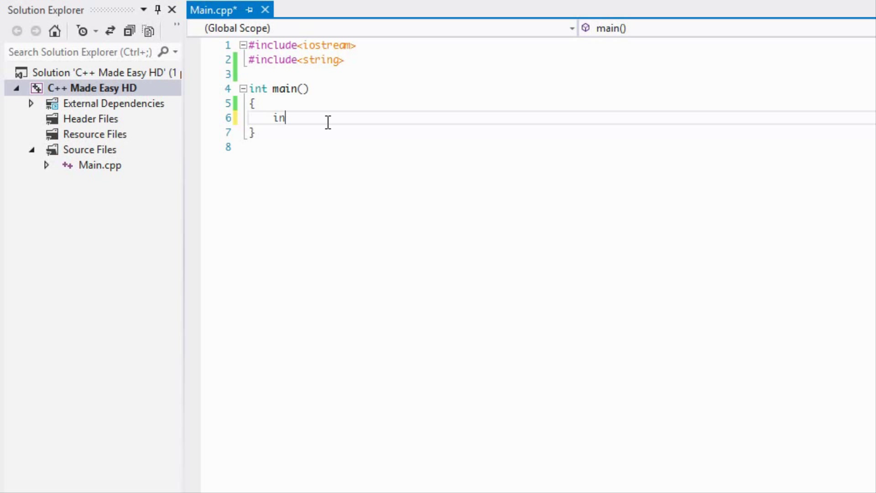
text(t variable =)
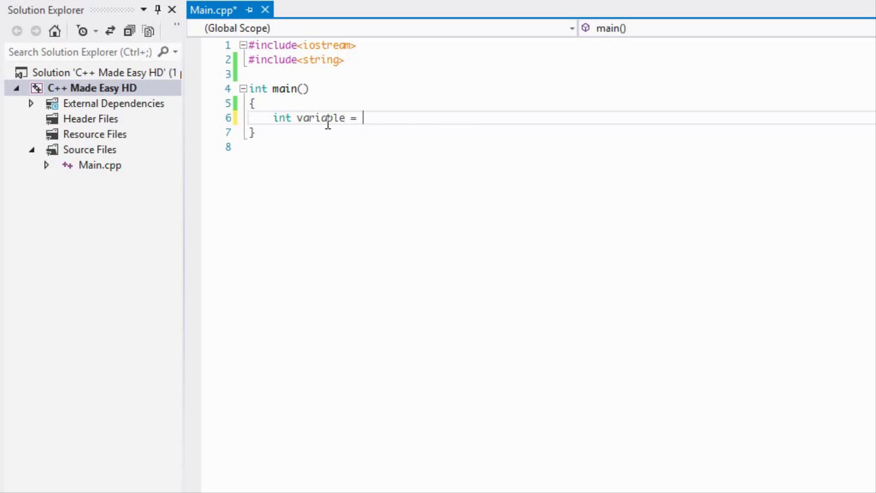
text(5;)
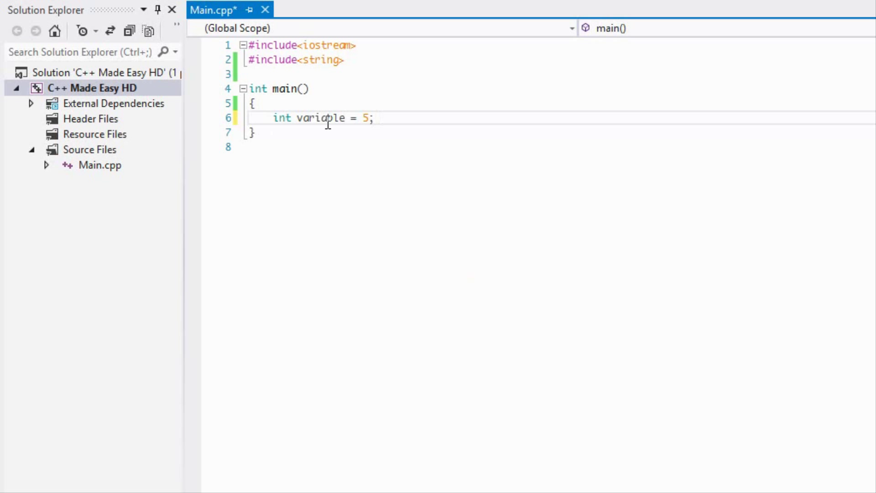
text(c)
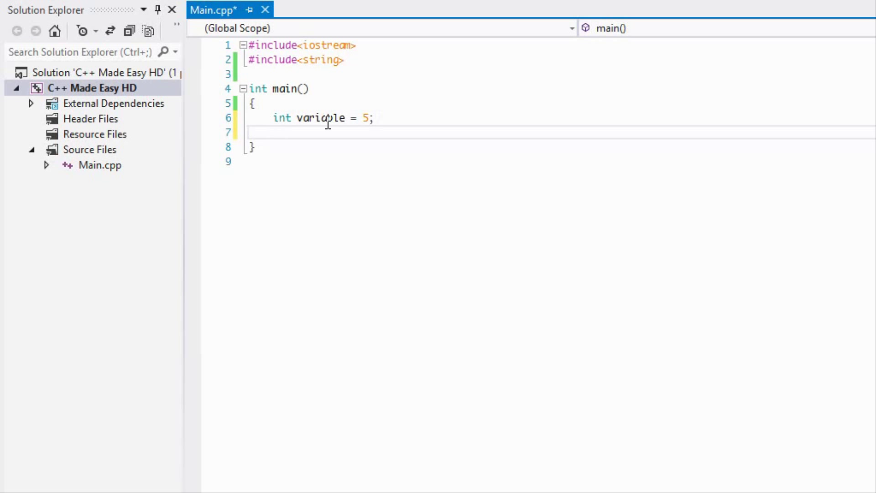
text(auto)
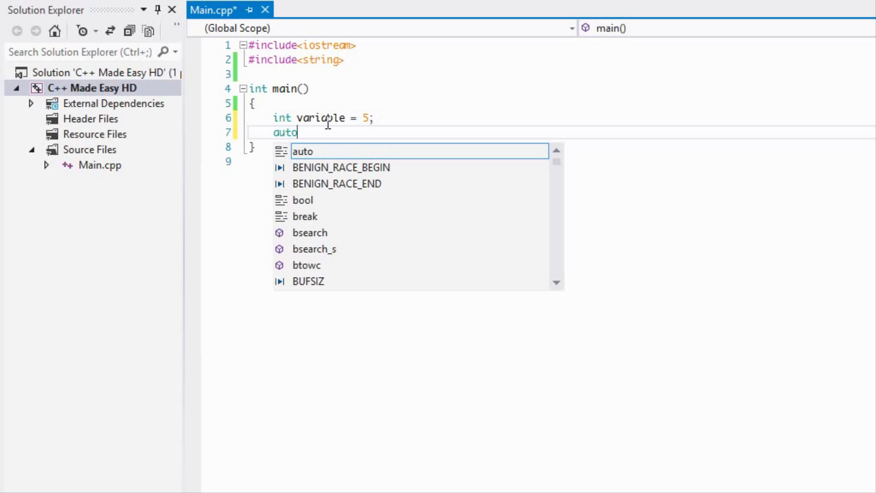
text(var =)
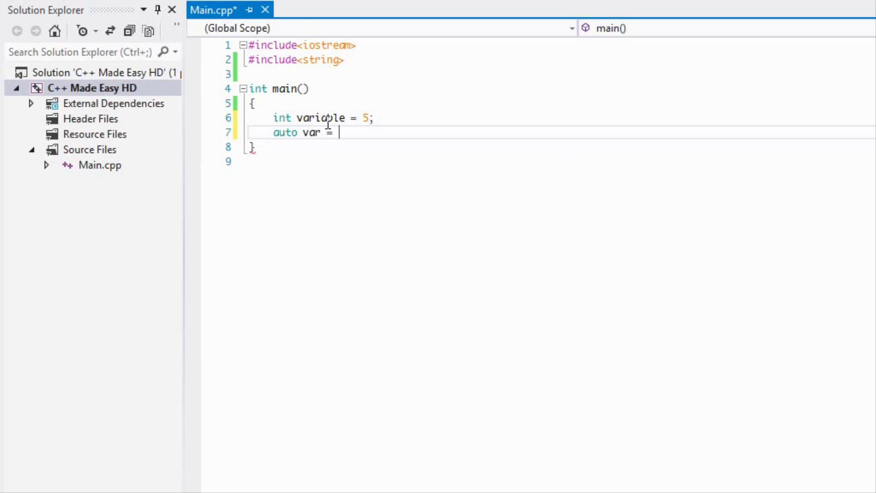
text(4;)
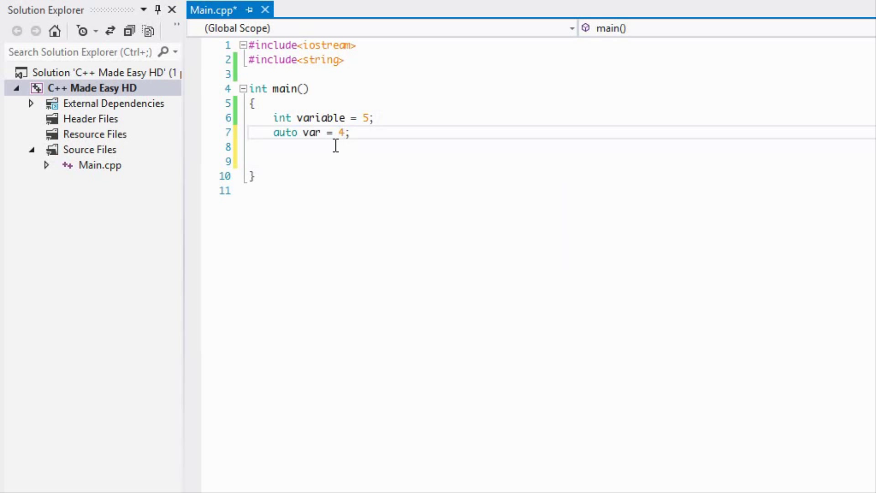
Step: Add std::cout << var << std::endl; on line 9, save Main.cpp and start the program
double_click(309, 134)
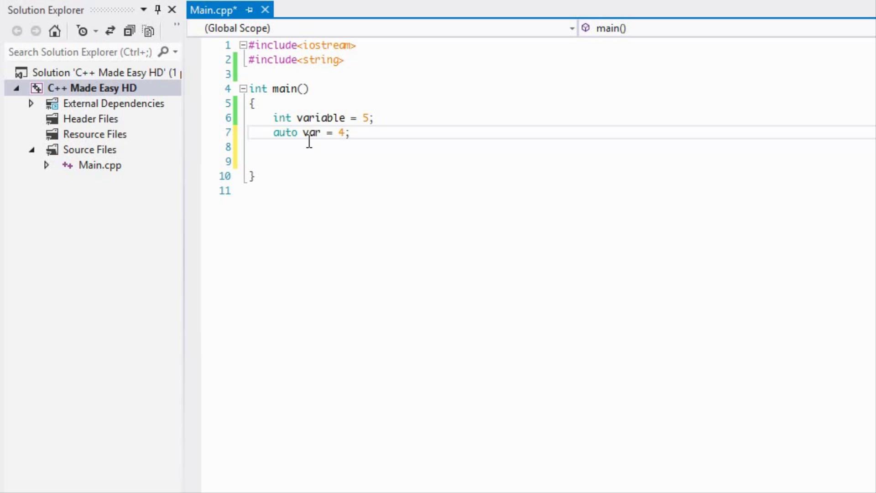
click(360, 159)
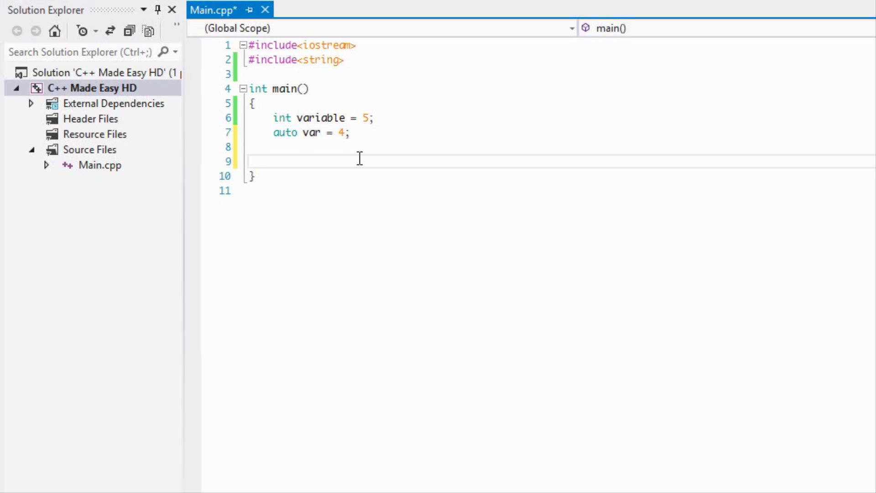
text(std::cout)
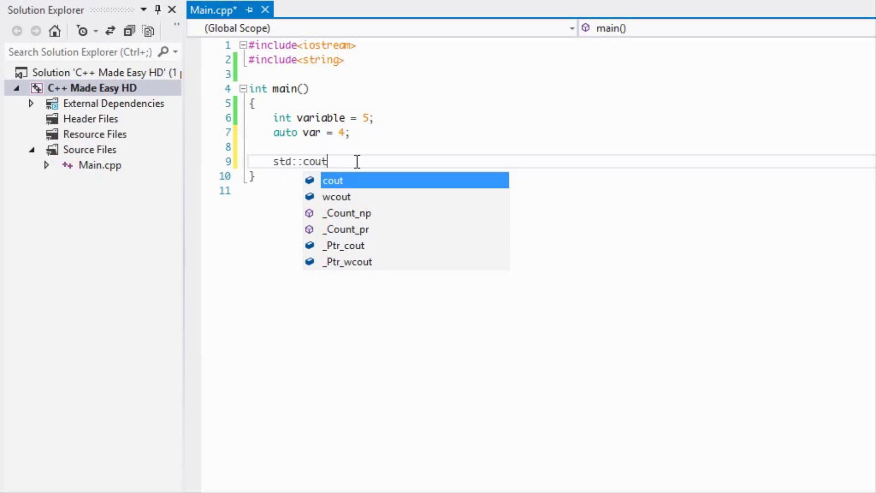
text(<< var << st)
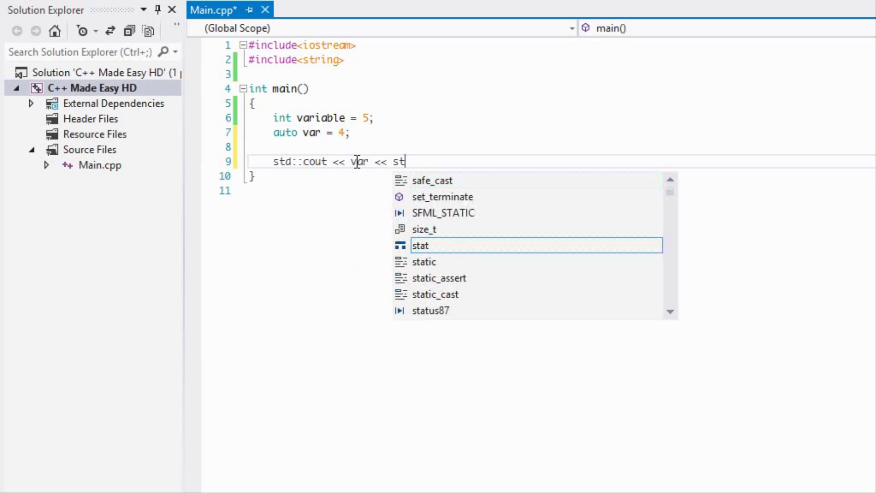
text(d::endl;)
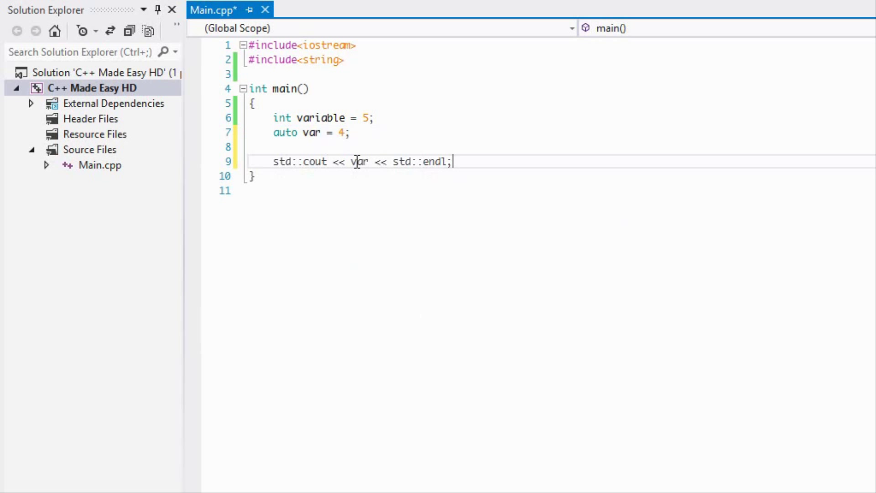
key(Ctrl+s)
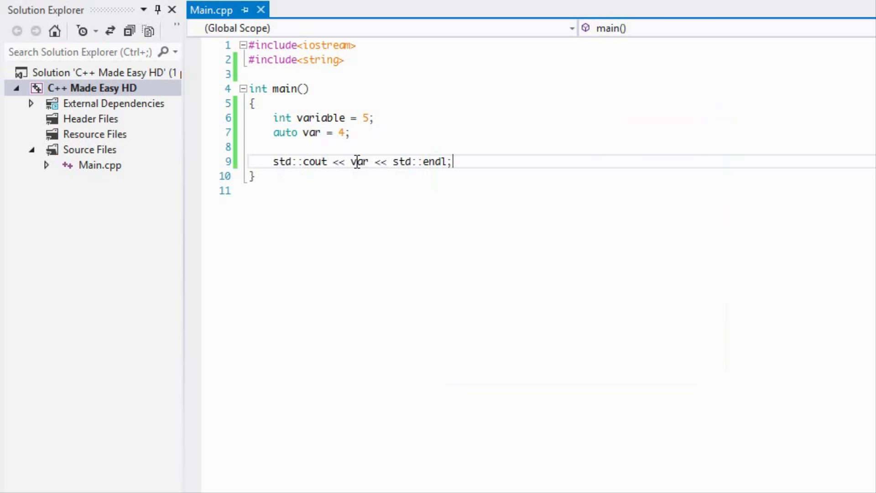
key(F5)
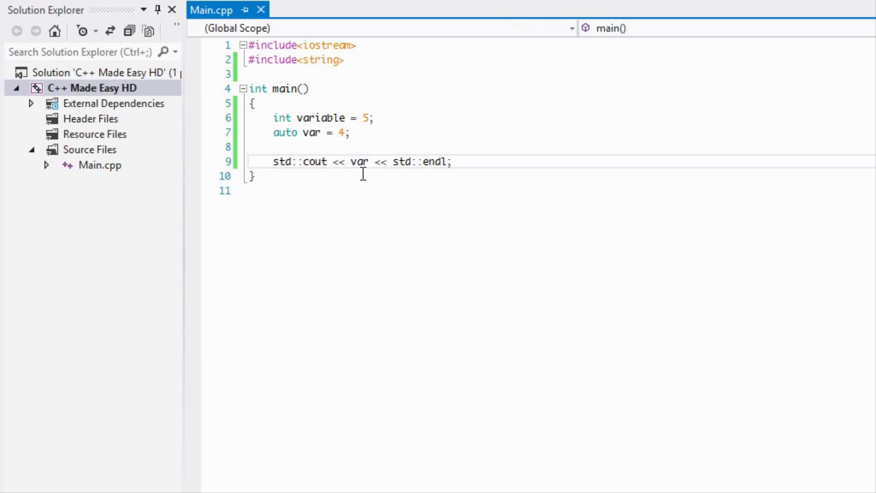
Step: Add system("pause"); after the cout line and #include<typeinfo> under the includes
text(system("pa)
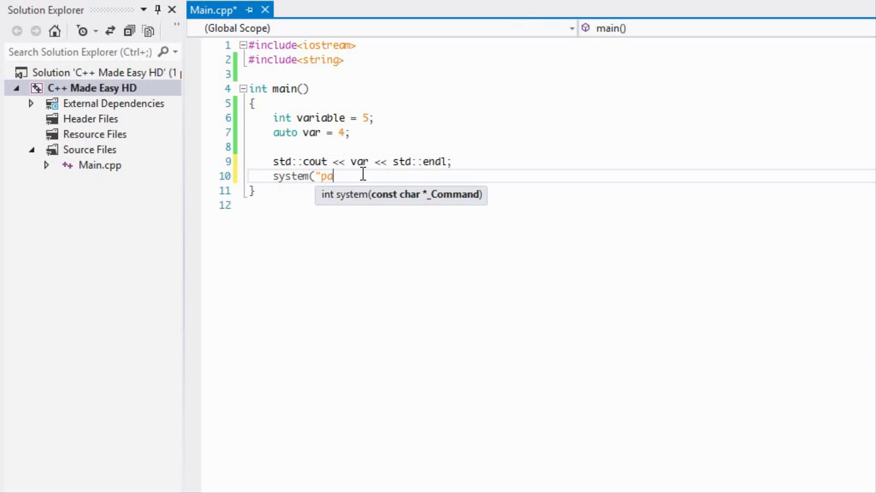
text(use");)
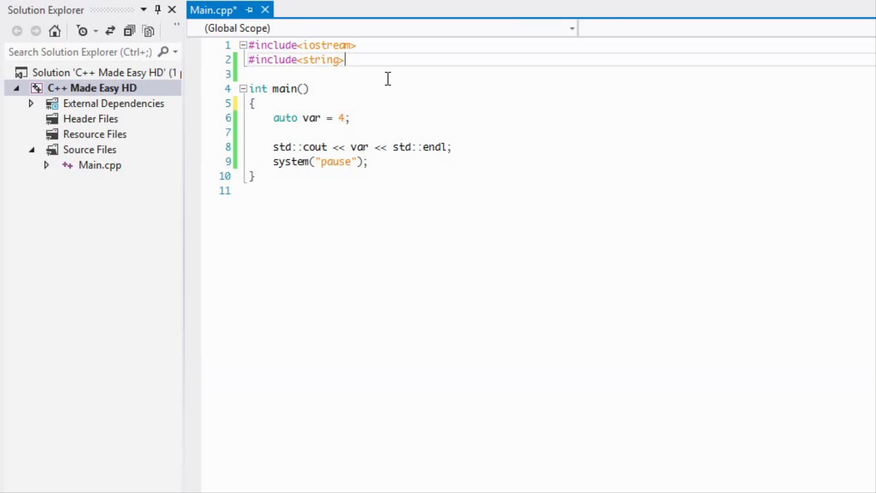
mouse_move(398, 138)
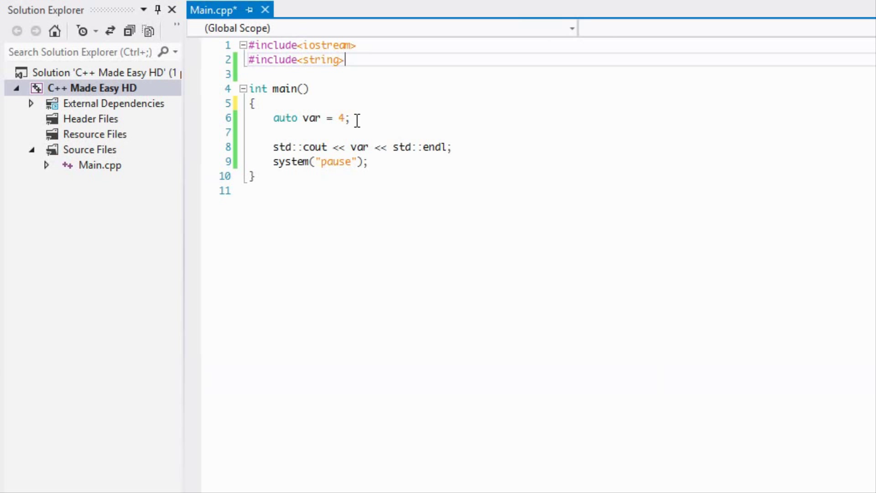
text(#include<typ)
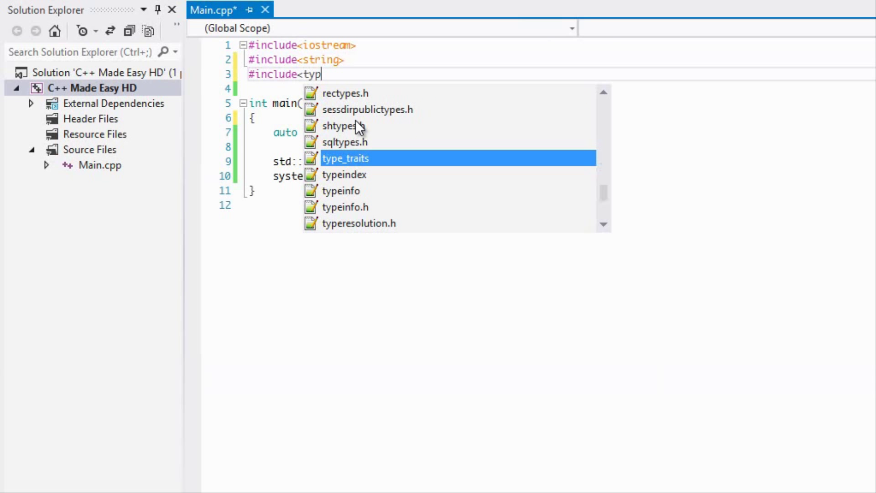
text(einfo>)
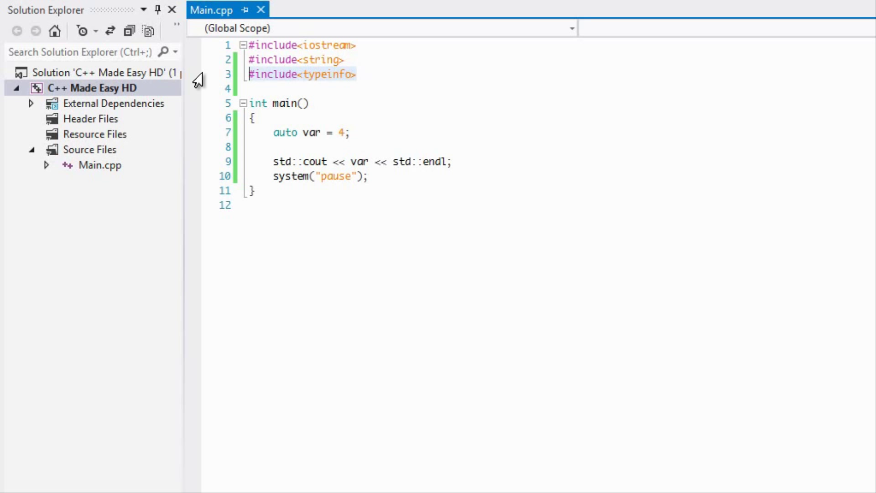
mouse_move(200, 85)
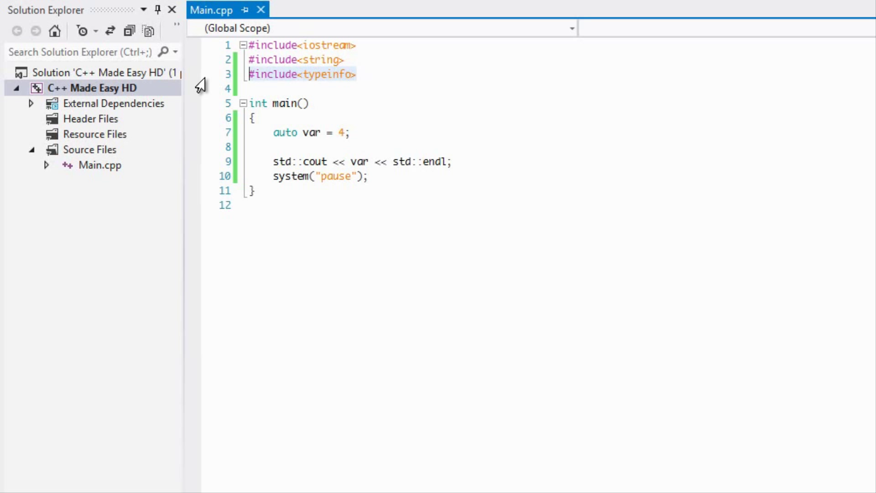
mouse_move(307, 86)
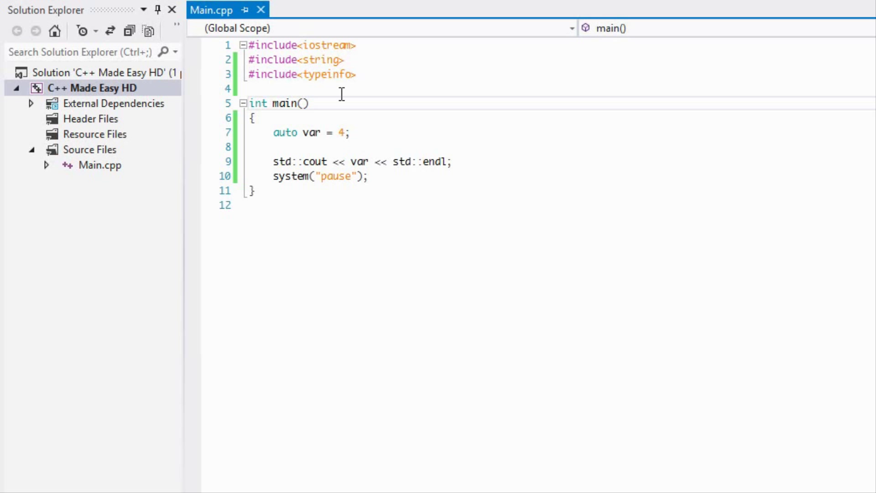
click(308, 103)
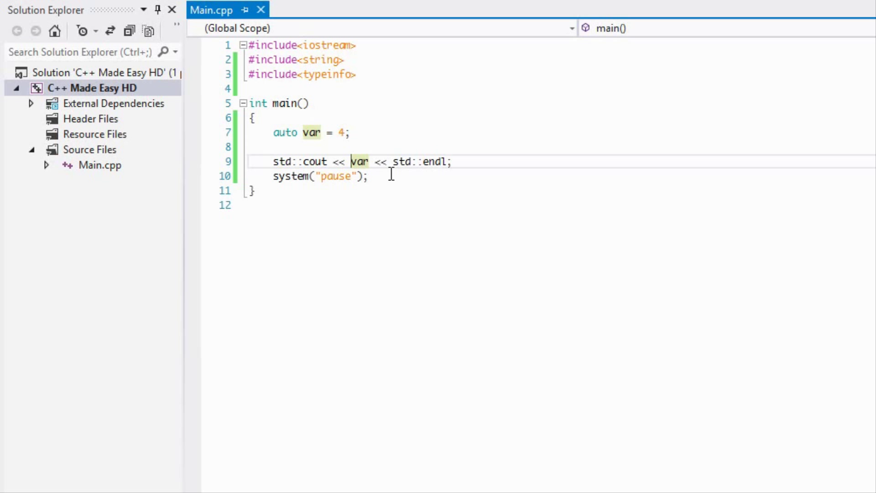
text(typeif)
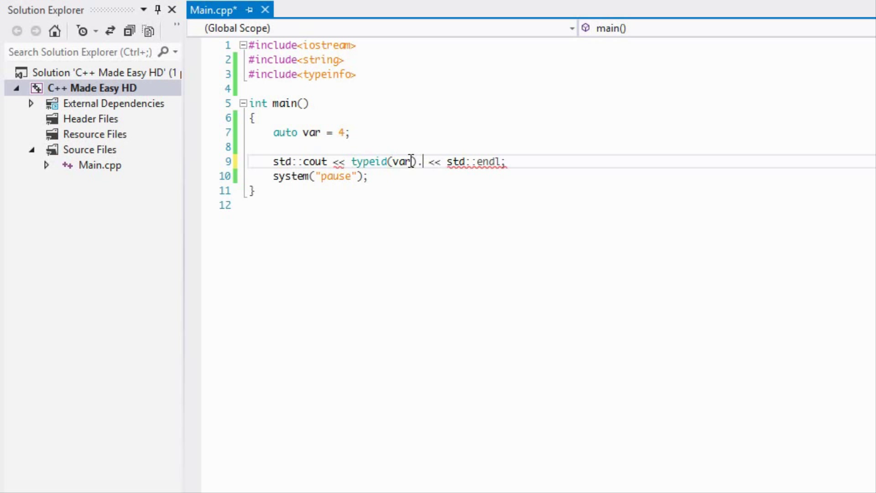
text(name())
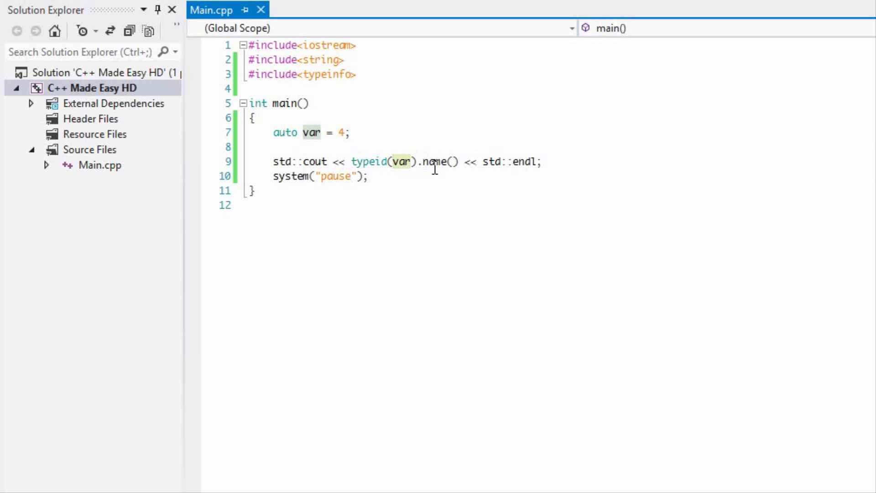
mouse_move(327, 177)
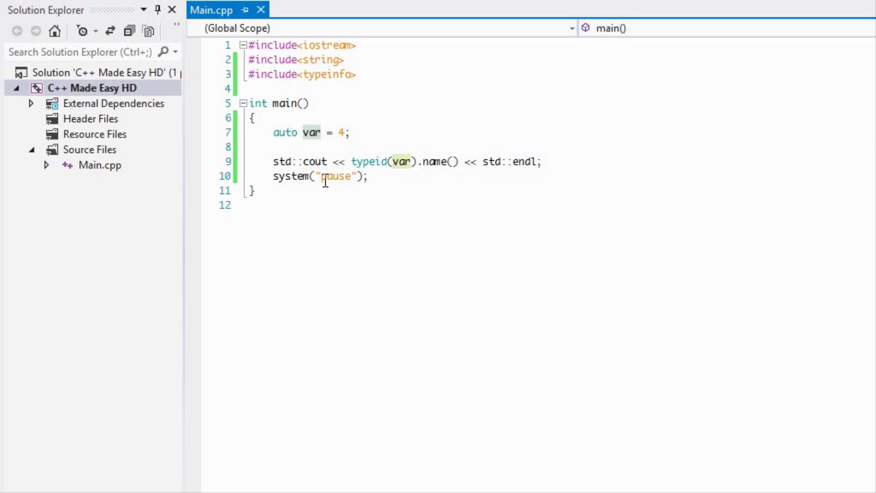
mouse_move(444, 160)
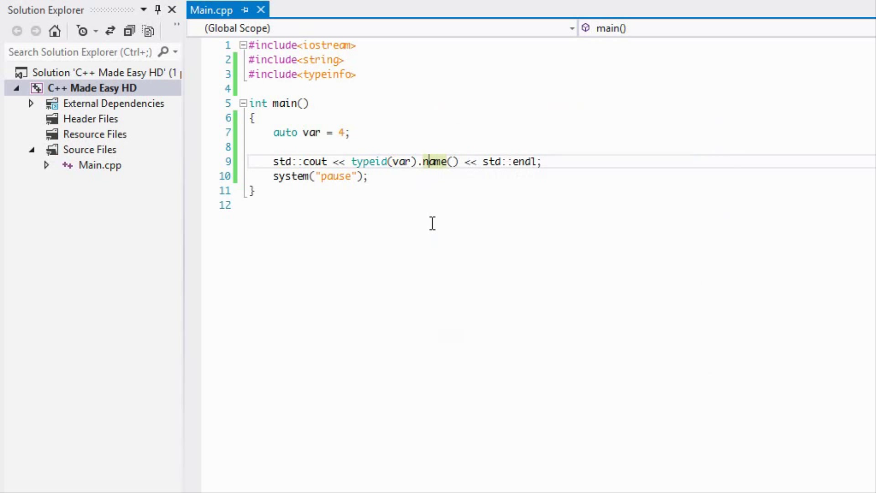
key(F5)
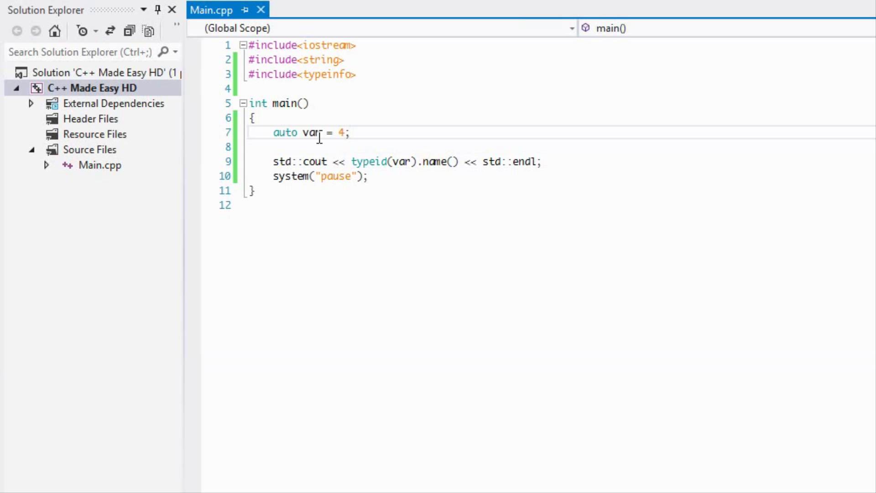
mouse_move(304, 133)
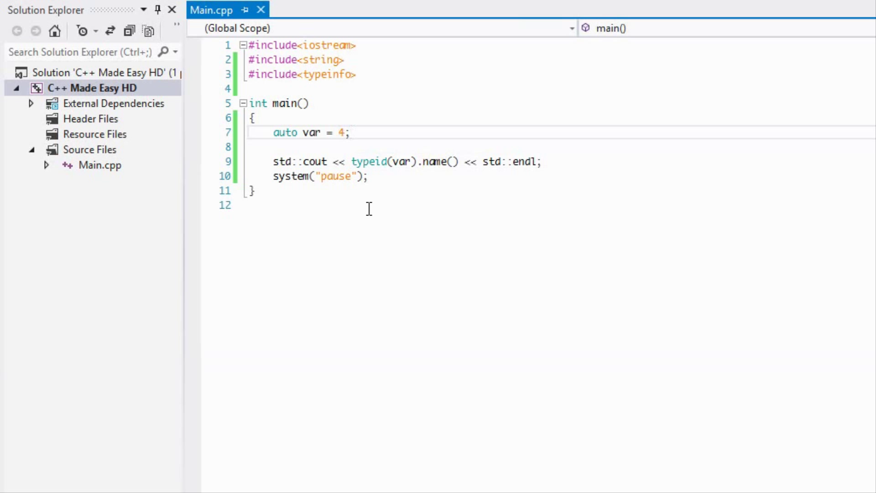
Step: Remove the old auto example lines and add #include<map> to the headers
click(351, 134)
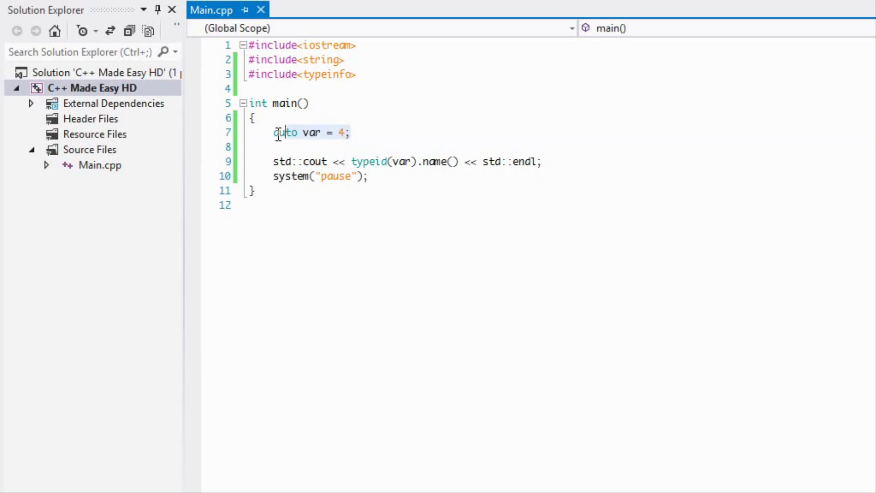
click(524, 160)
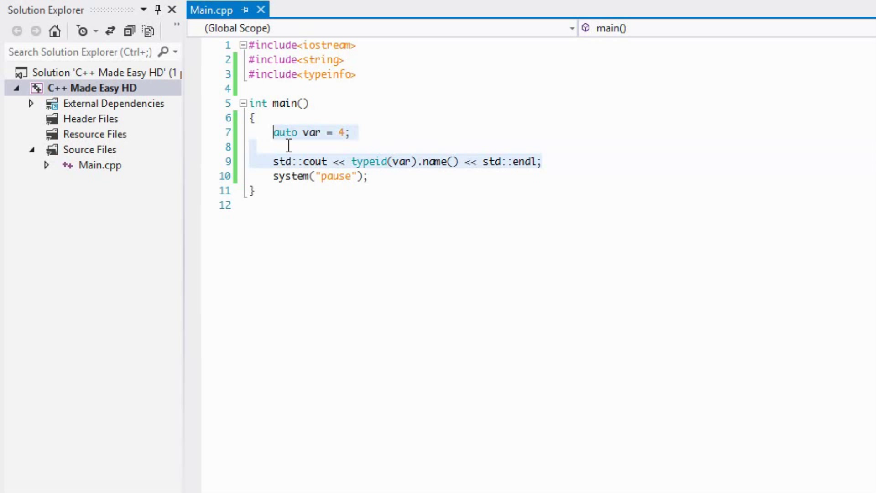
mouse_move(301, 165)
text(int)
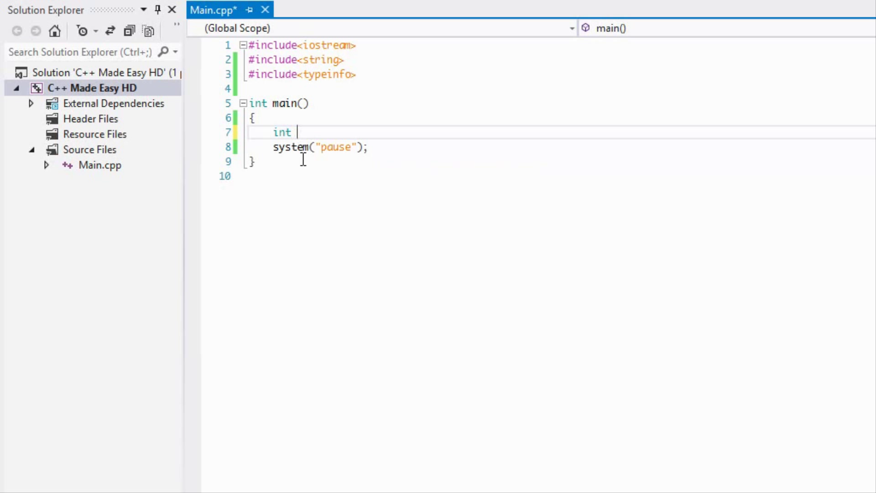
key(BackSpace)
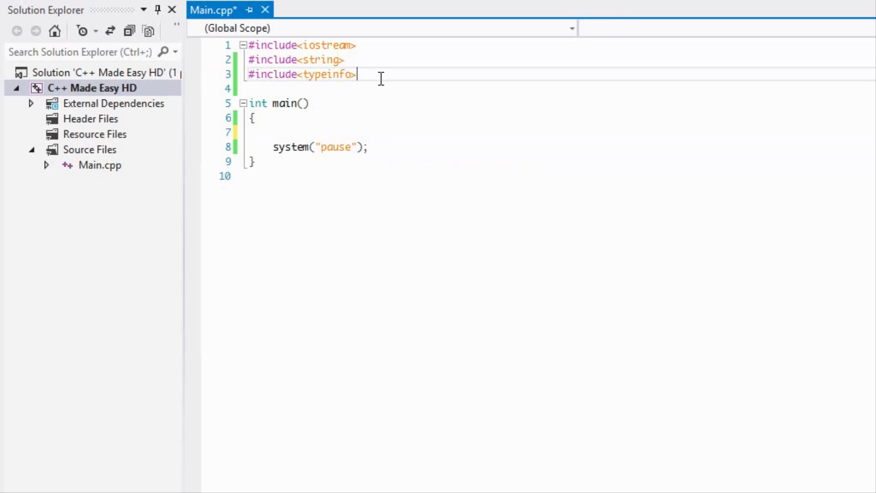
text(std::_Timevec)
click(561, 89)
text(#includ)
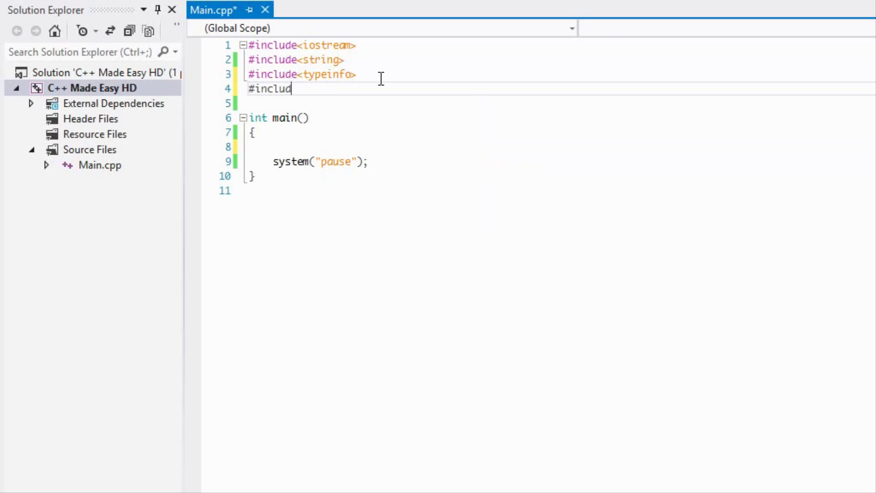
text(e<vector>)
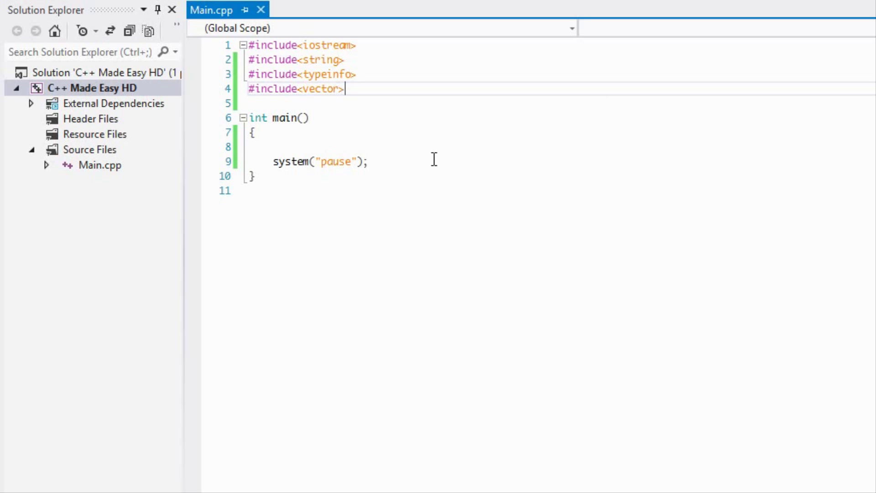
text(std::vec)
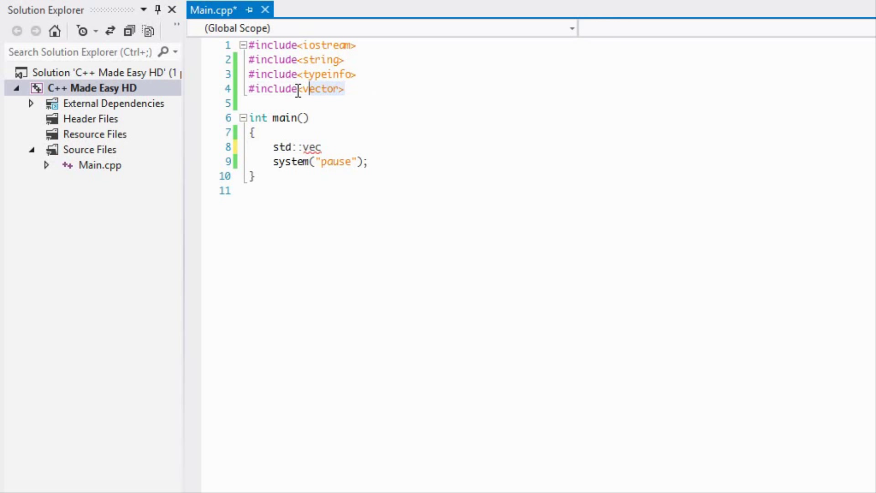
text(map>)
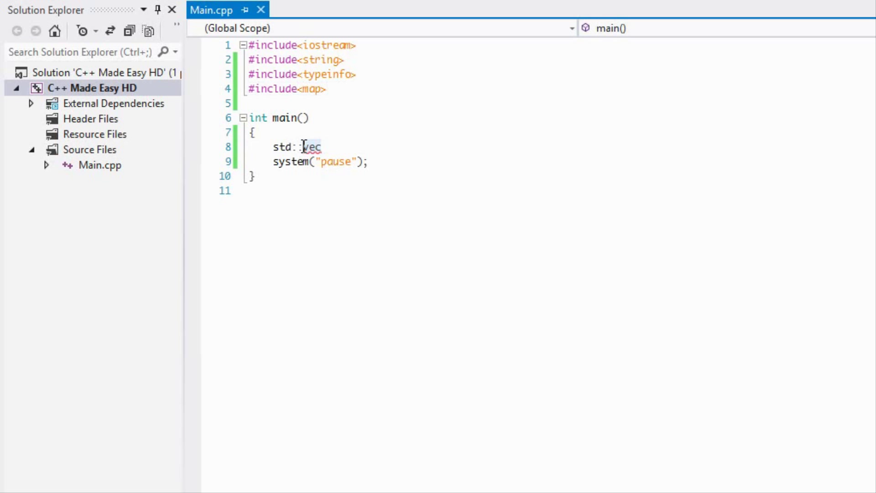
Step: Declare std::map<std::string, float> student; in main
text(map<)
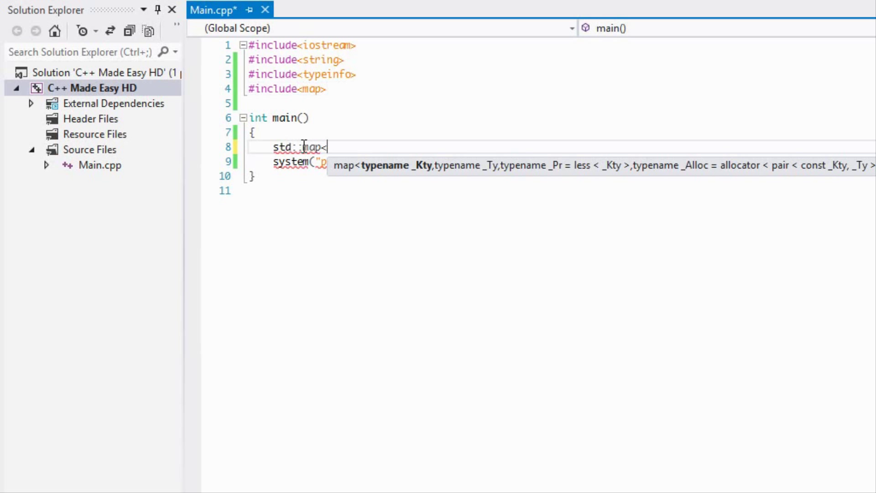
text(std::string,)
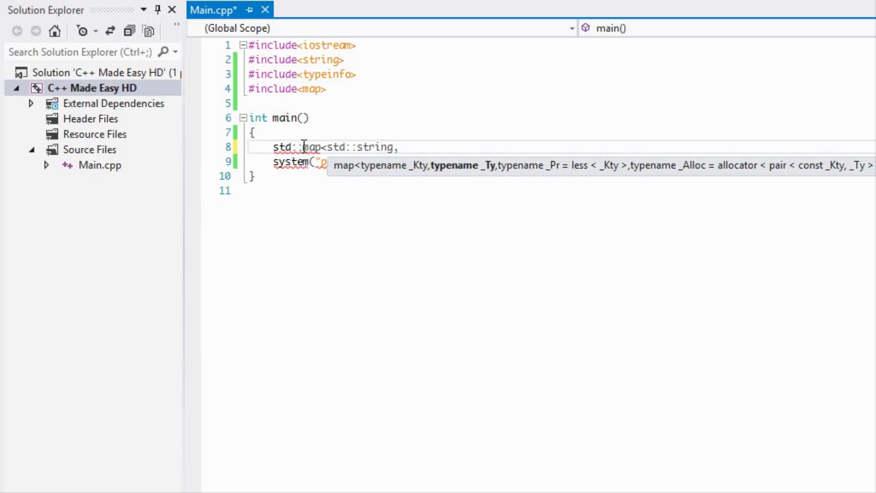
text(float)
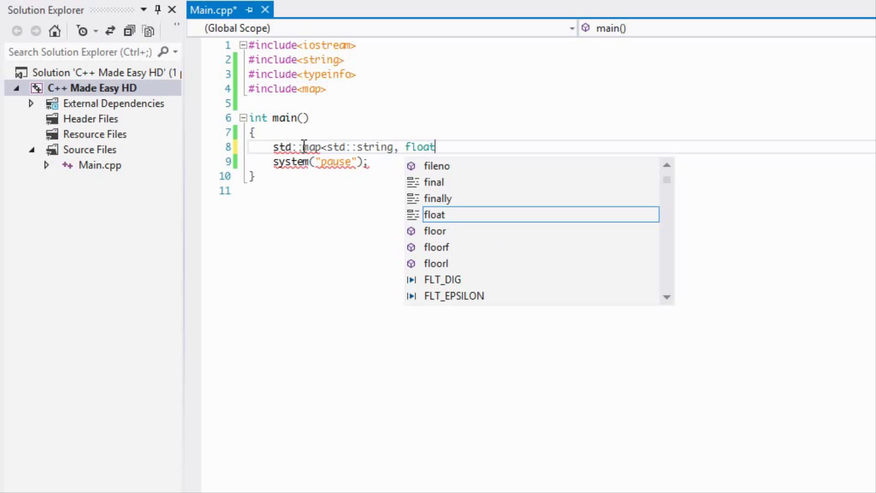
text(> studne)
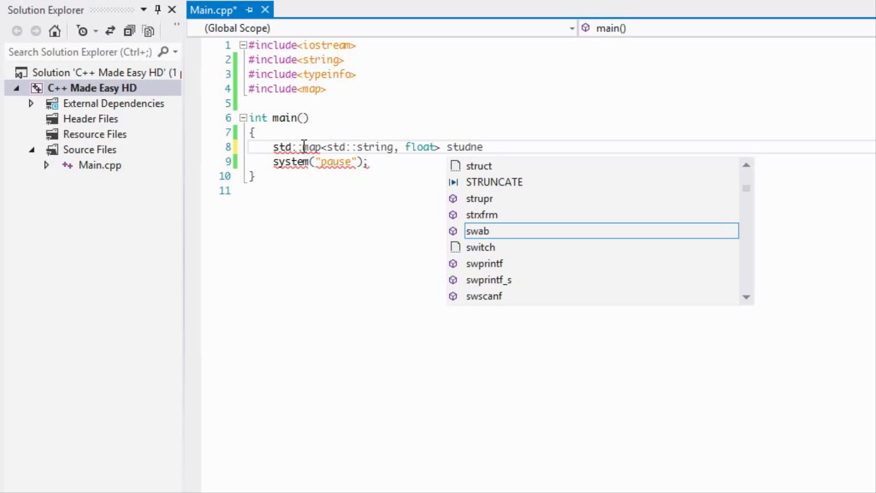
text(nt;)
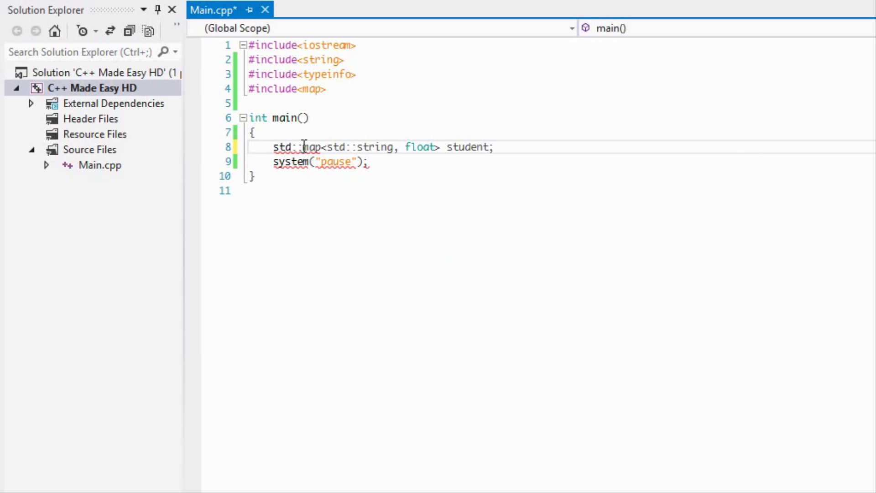
Step: Declare std::map<std::string, float>::iterator it; and start a new line for entries
text(std::map)
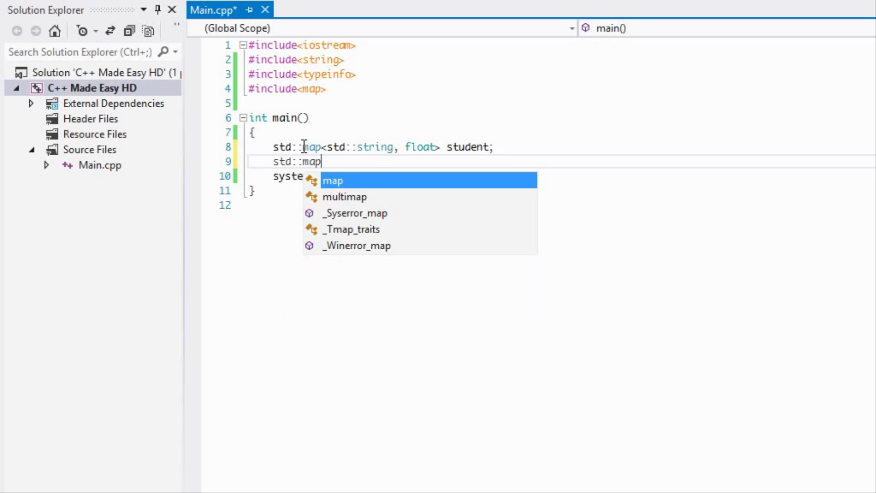
text(<std::strieng>)
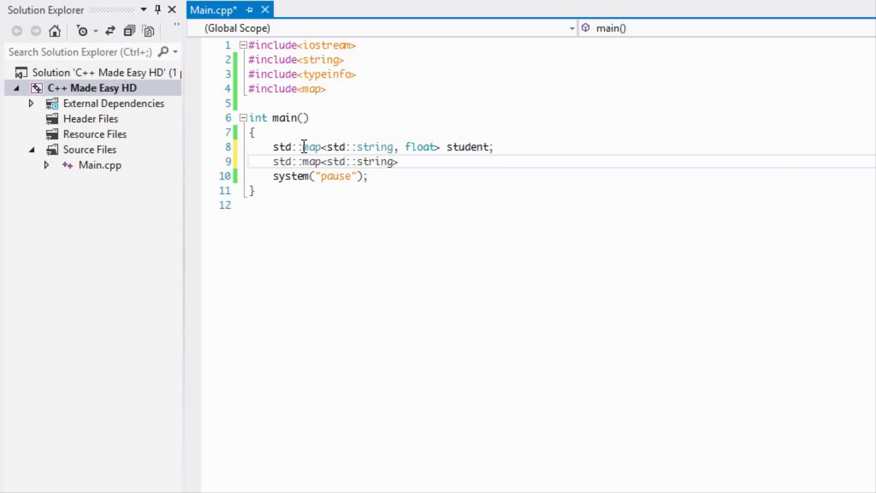
text(, float)
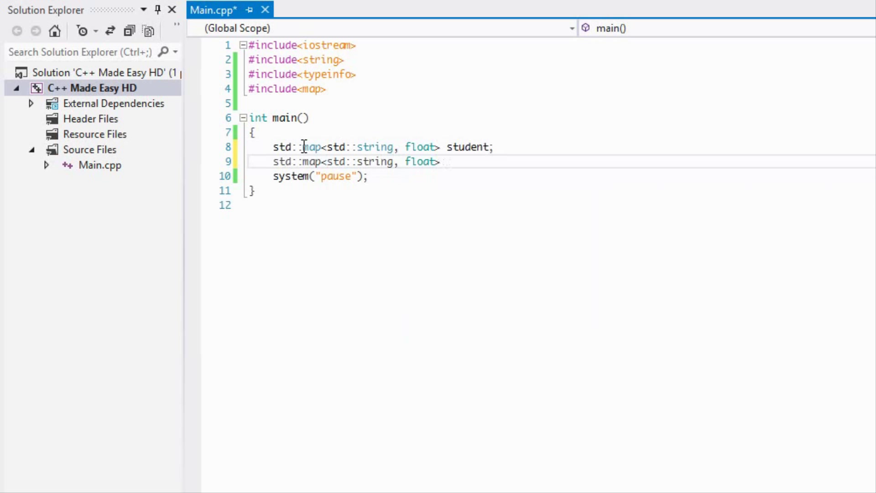
text(::iterator)
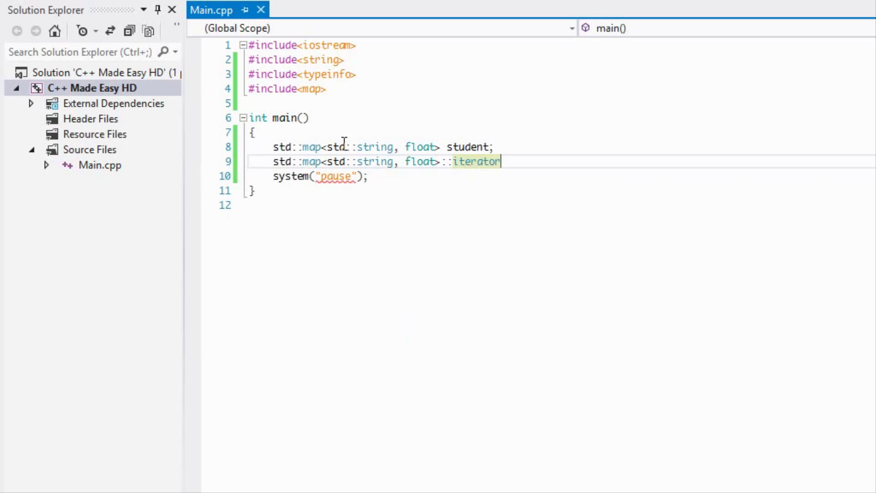
text(it)
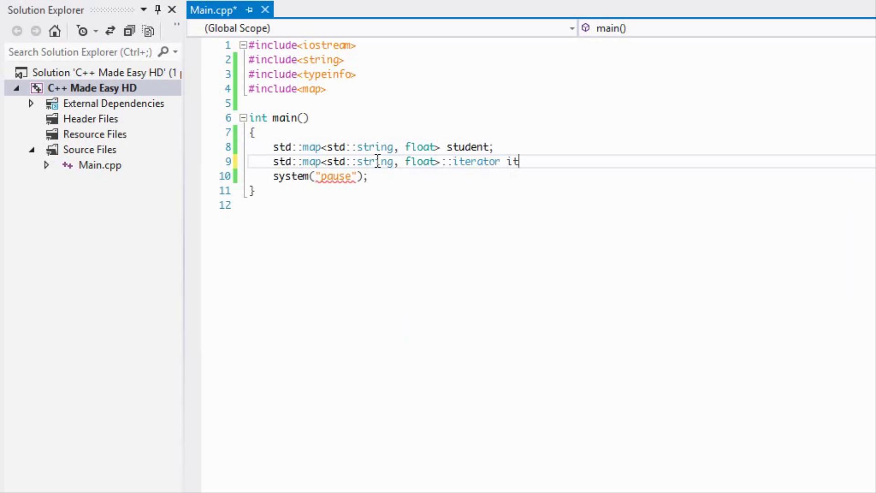
text(;)
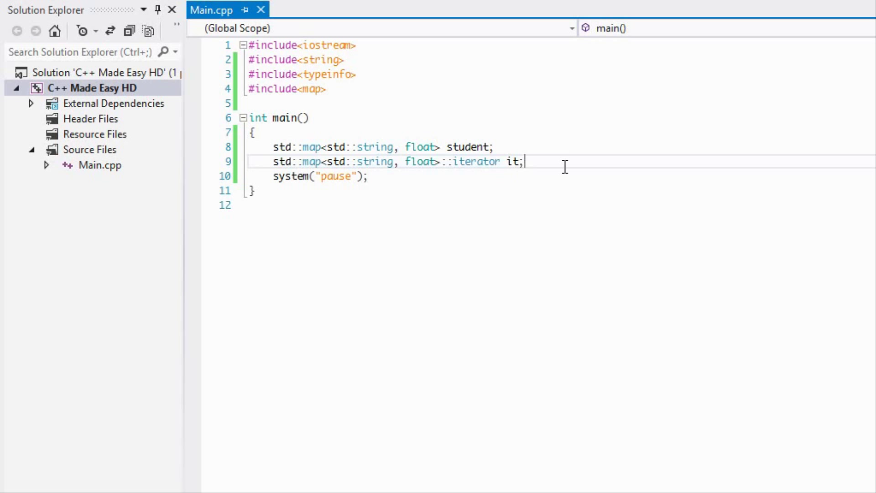
key(Enter)
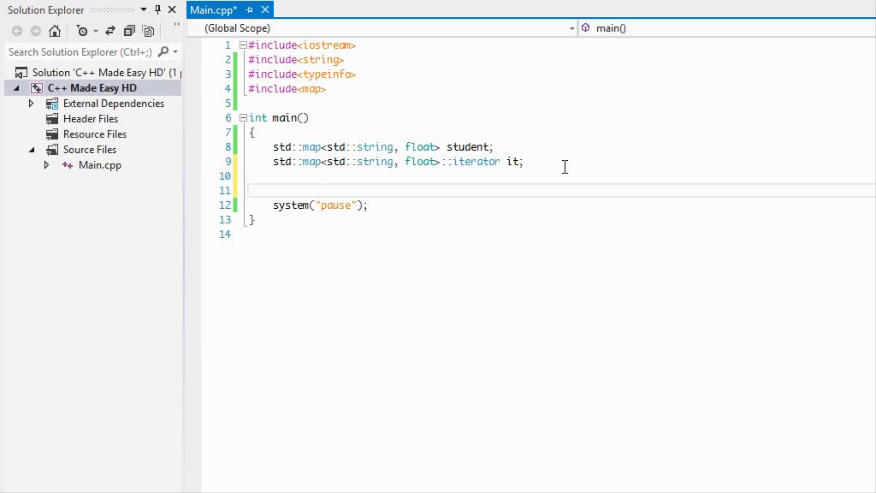
Step: Assign student["Peter"] = 4.0f, student["Chris"] = 1.0f and student["John"] = 2.0f
text(student["P)
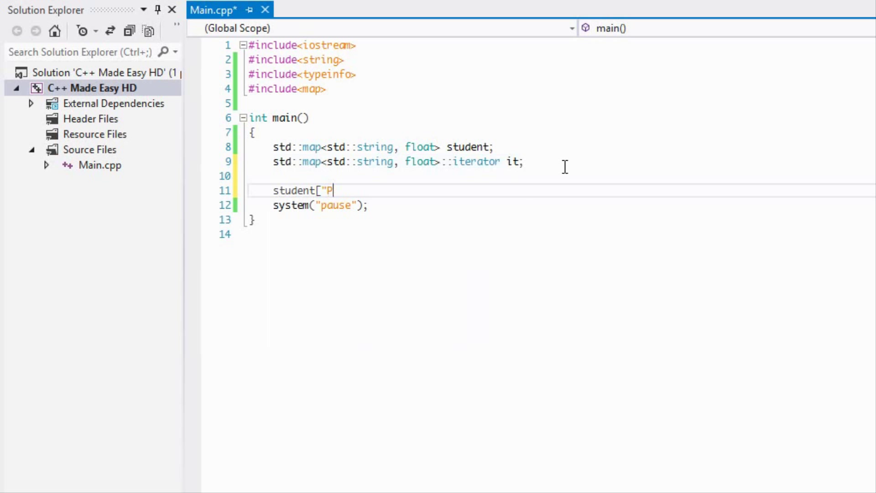
text(eter"] =)
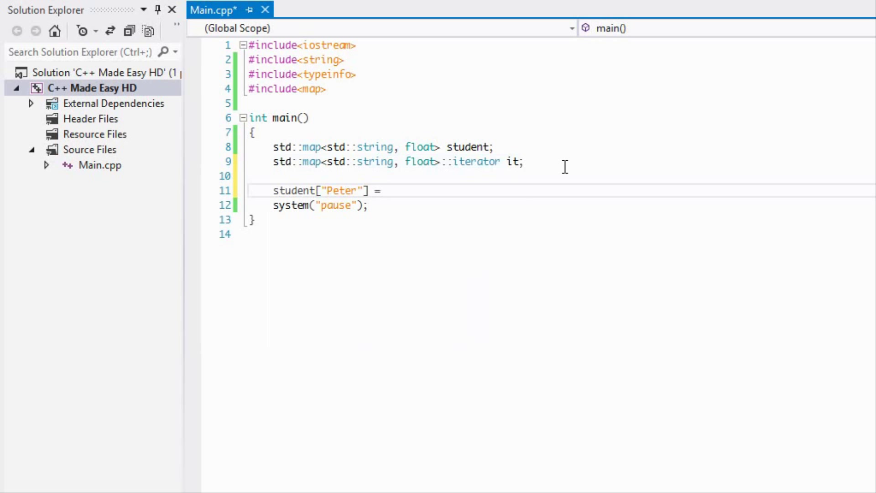
text(4.0f;)
text(student["Chris)
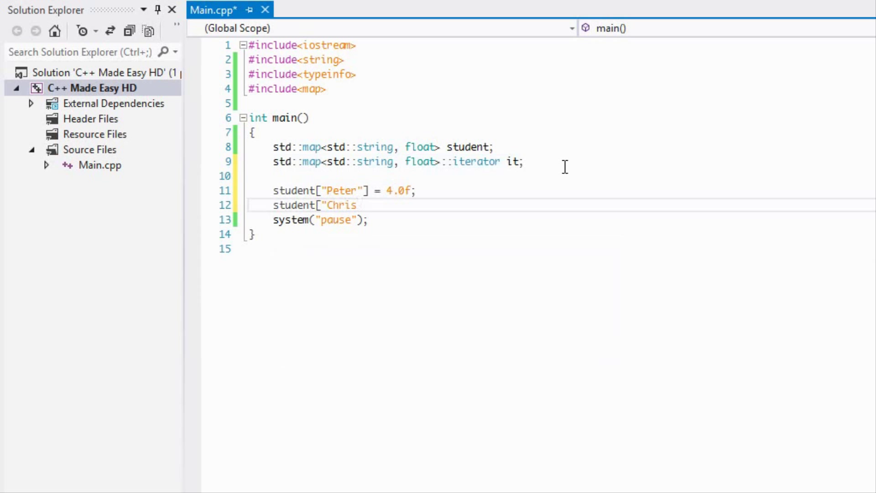
text("] = 1.)
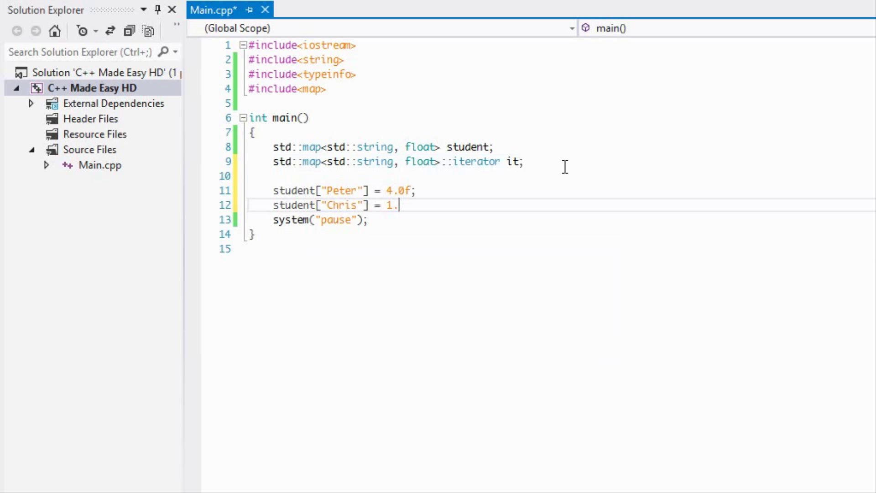
text(0f;)
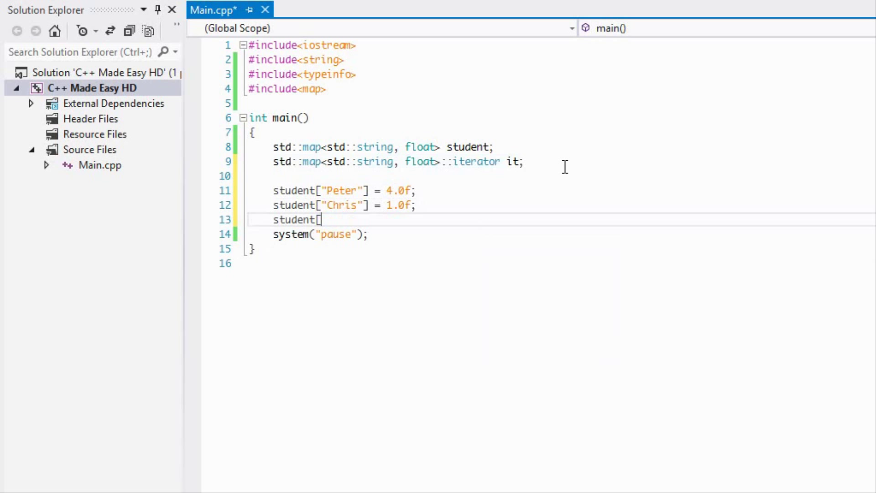
text("o)
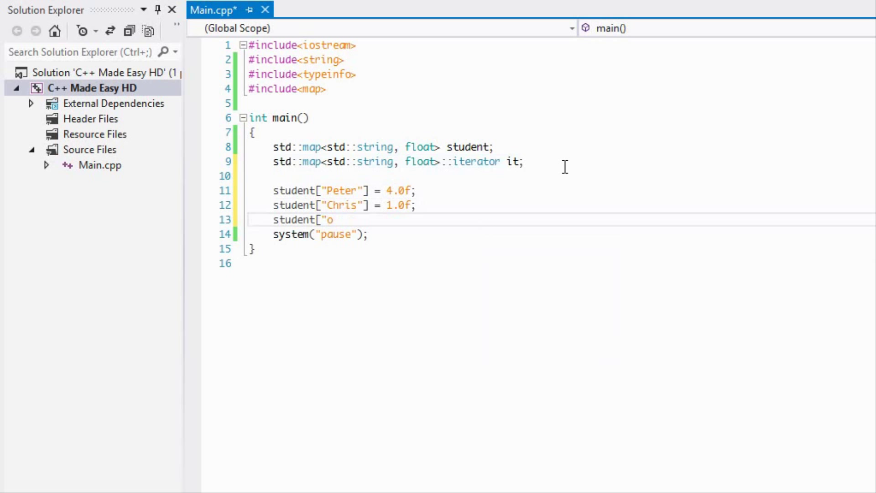
text(John"] = 2.)
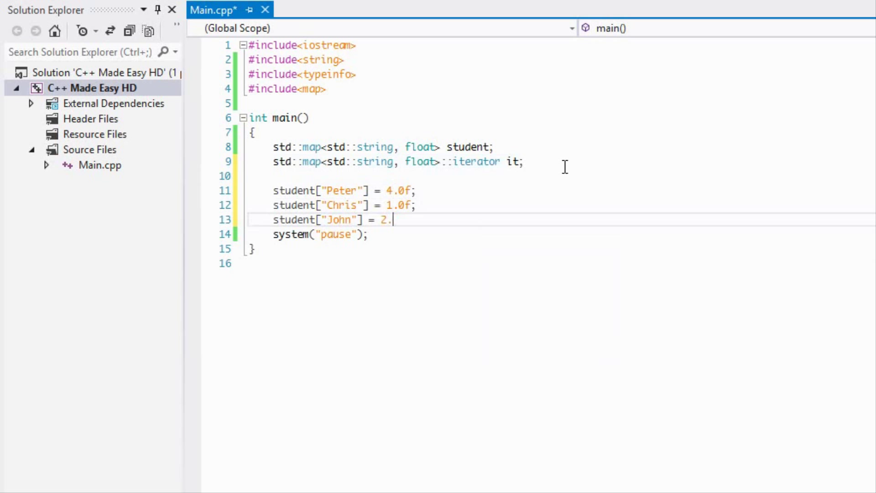
text(0f;)
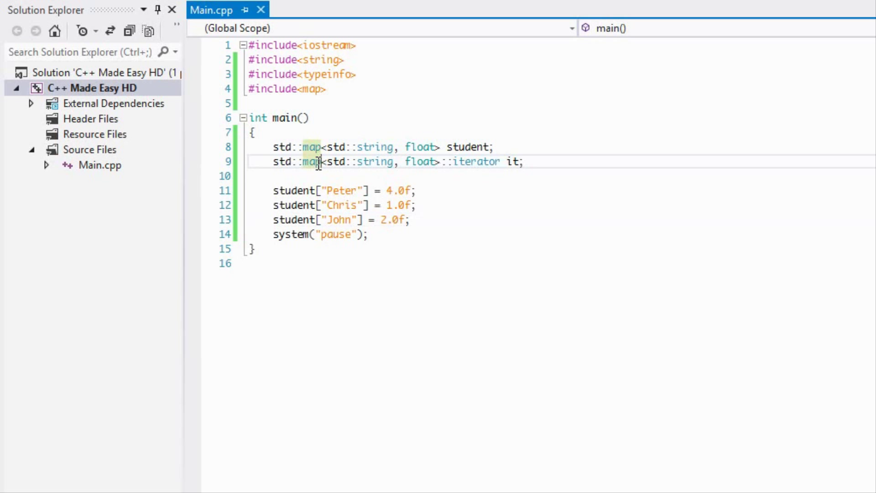
Step: Delete the std::map<std::string, float>::iterator it; line from main
click(440, 161)
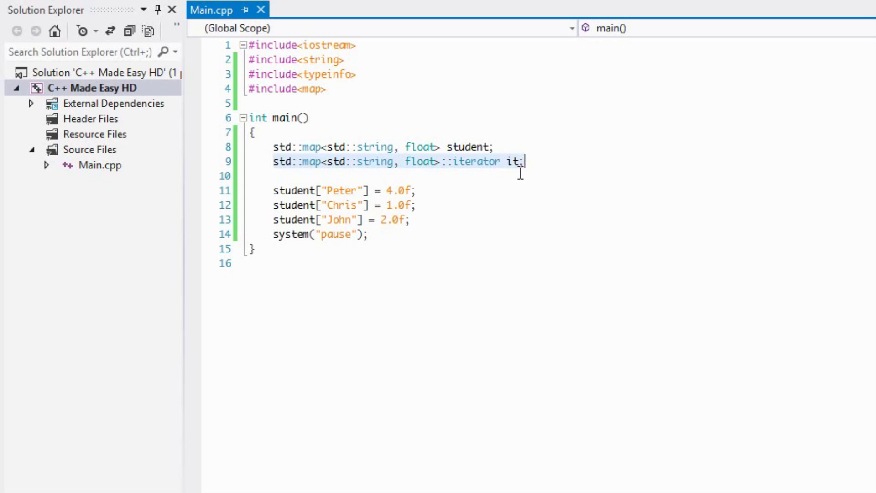
mouse_move(472, 197)
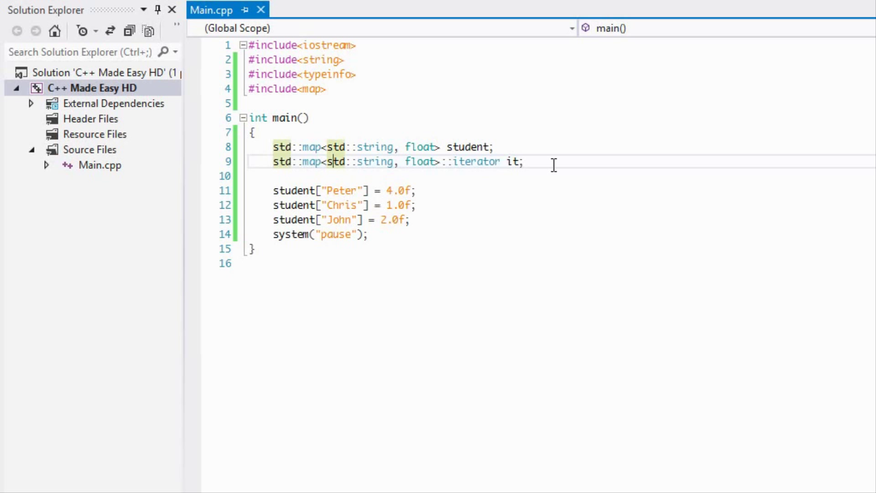
mouse_move(491, 160)
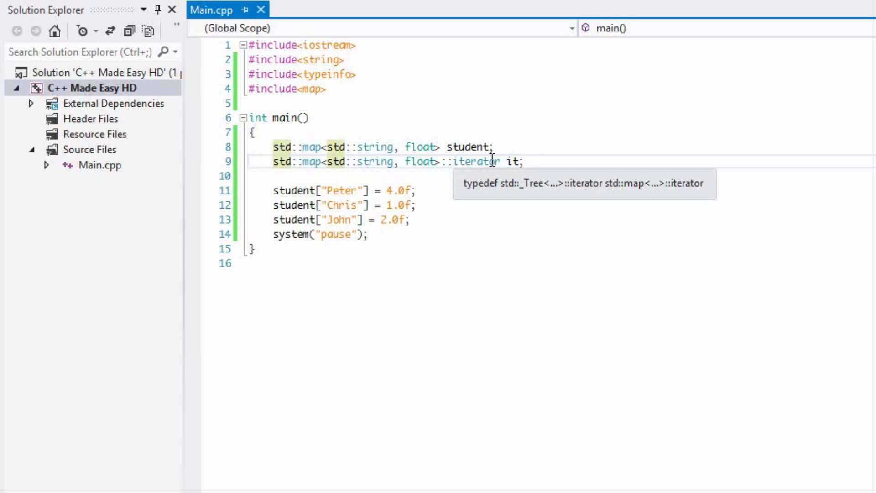
mouse_move(478, 148)
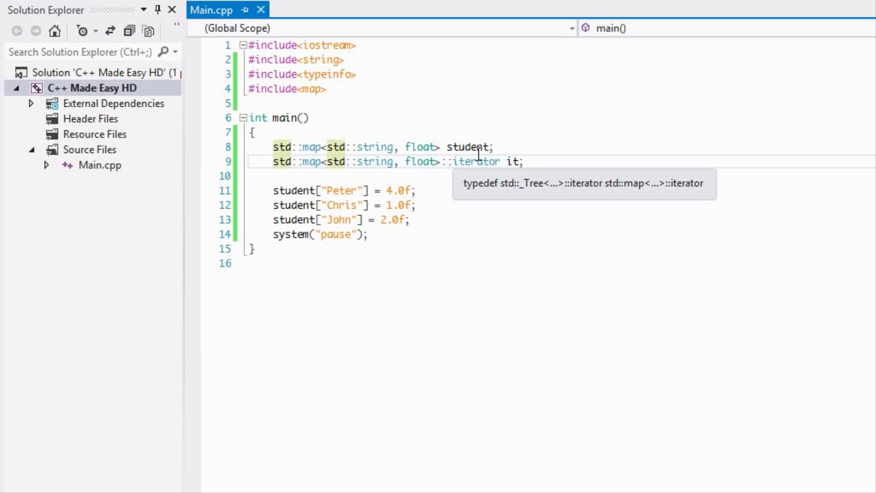
mouse_move(445, 133)
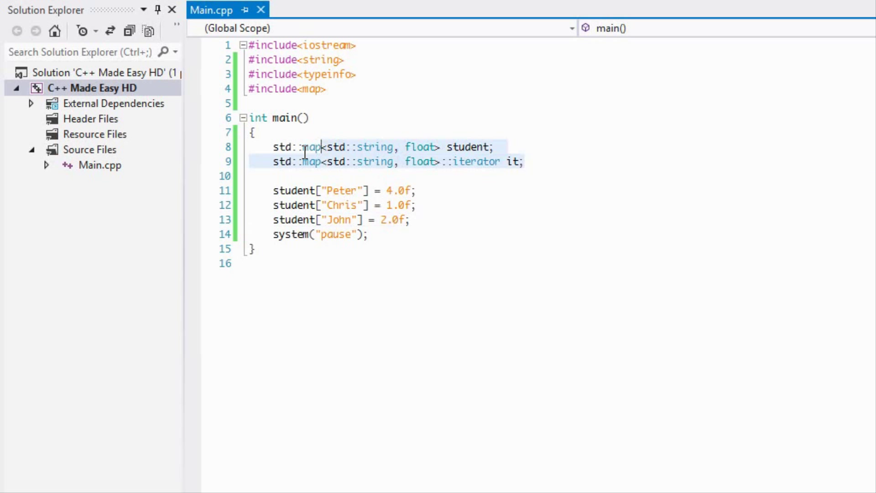
key(Delete)
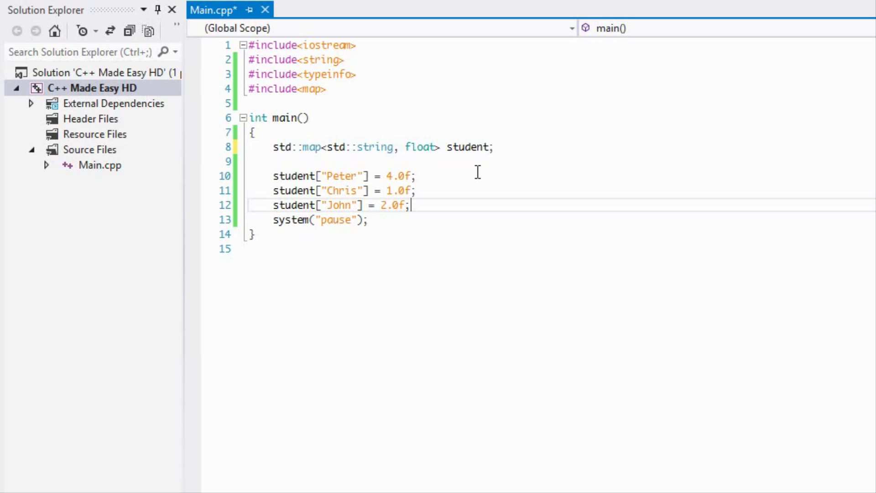
Step: Write for(auto it = student.begin(); it != student.end(); it++) above system("pause")
text(for)
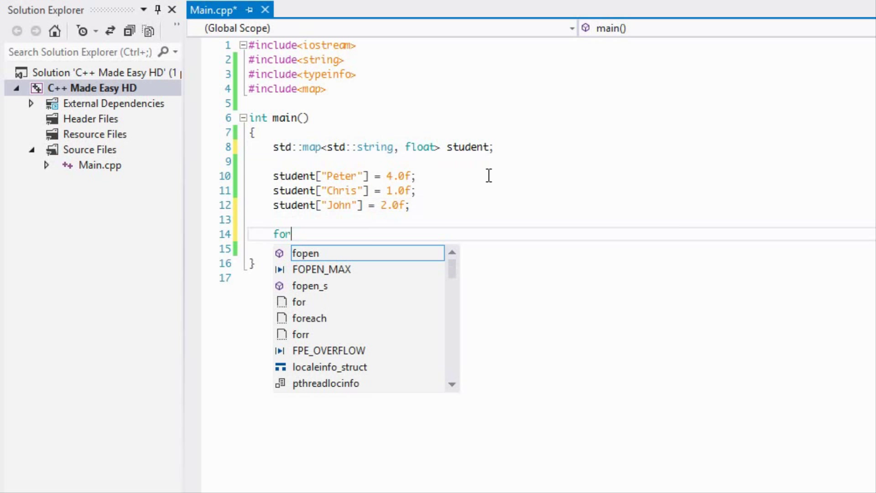
text((auto it =)
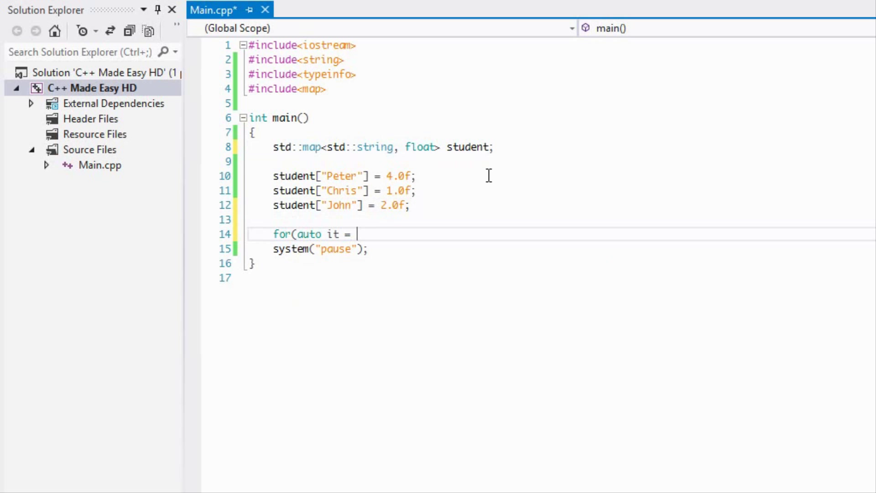
text(student.)
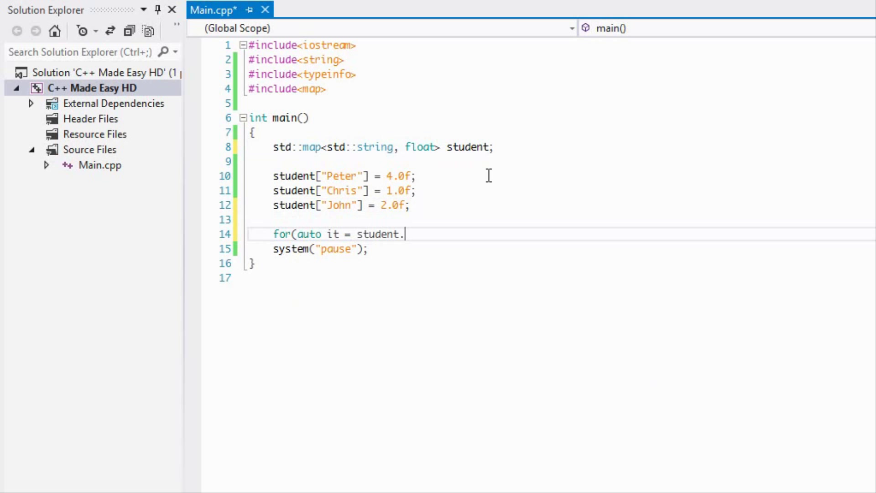
text(begin(); it !=)
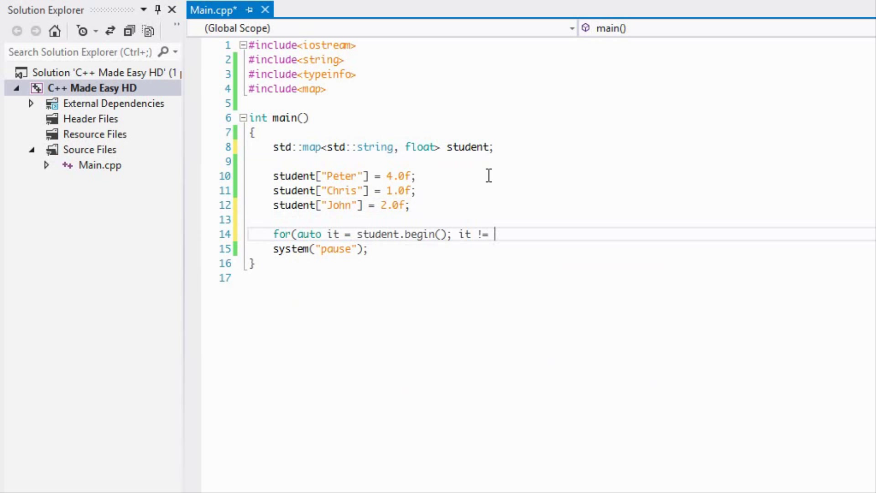
text(stud)
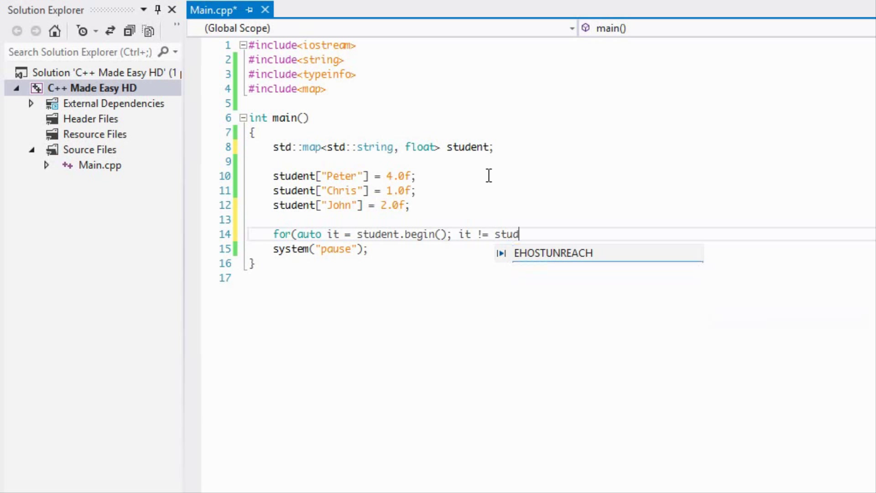
text(ent.end(); it)
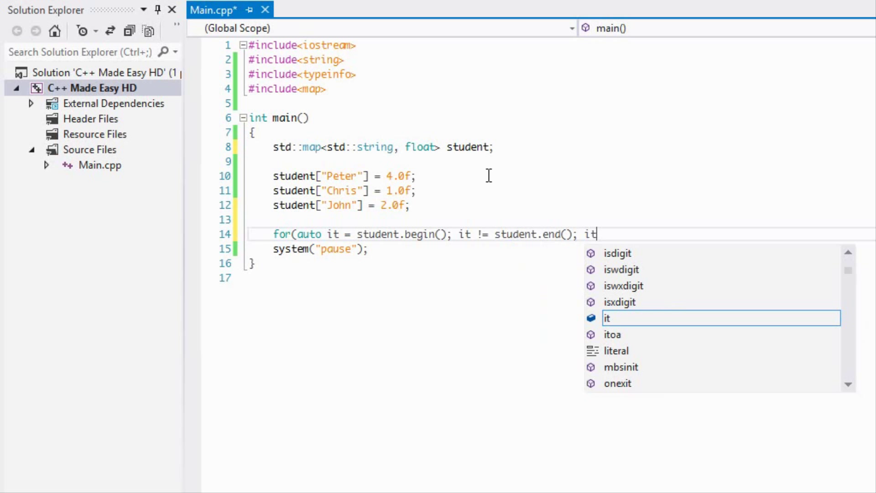
text(++))
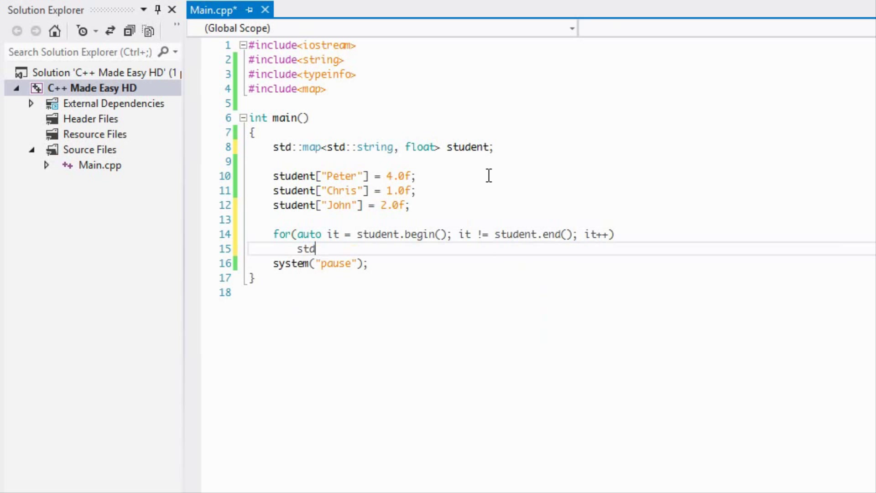
Step: Make the loop body print it->first with std::cout and std::endl
text(::cout << *)
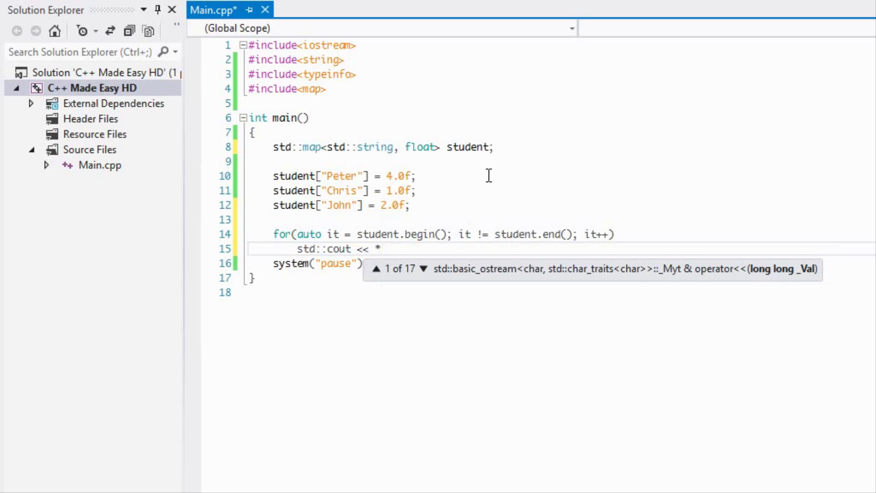
text(it->first << std::)
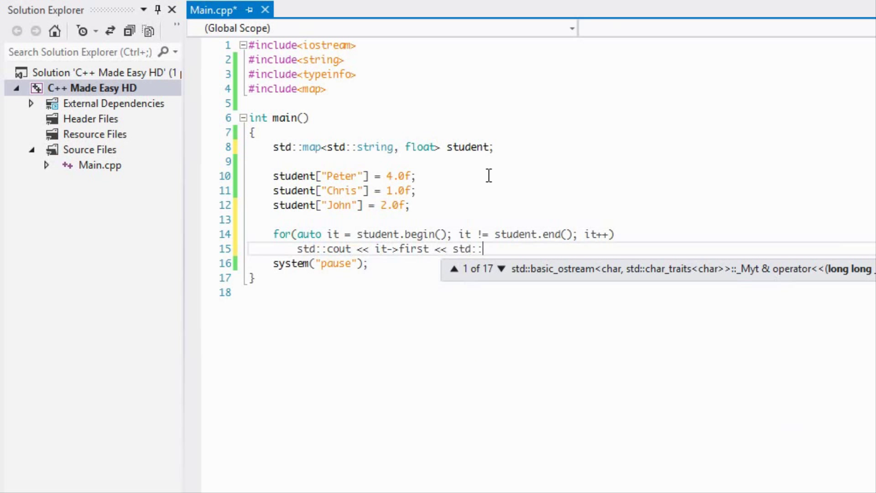
text(endl;)
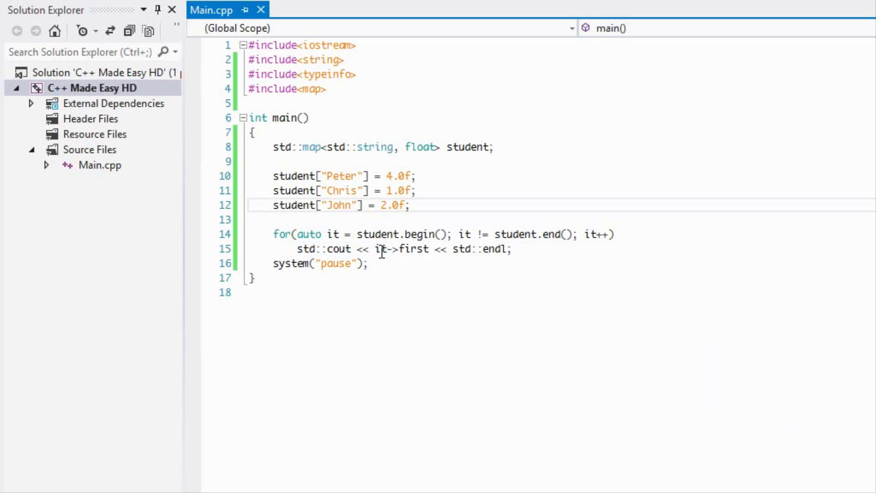
mouse_move(413, 250)
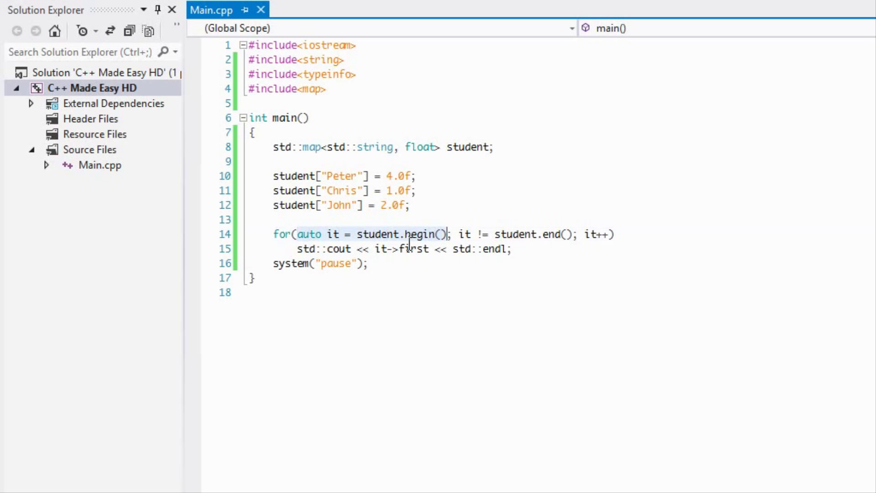
mouse_move(567, 237)
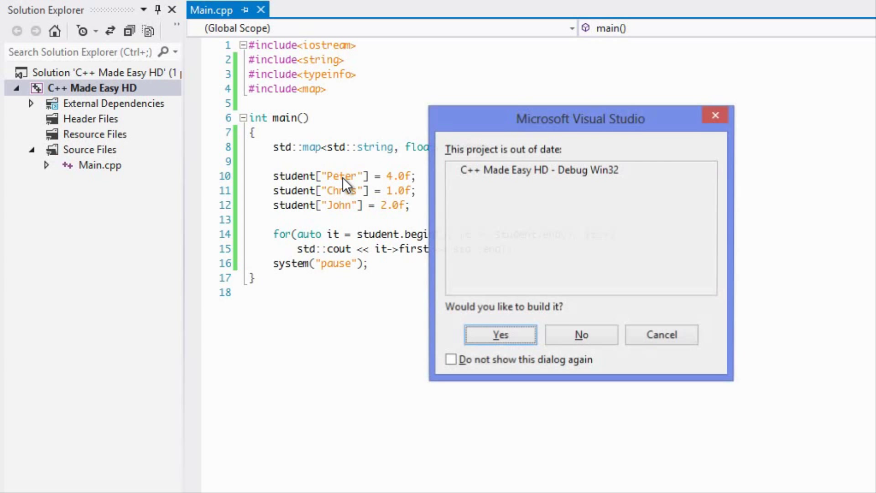
Step: Confirm building the out-of-date project, view Chris, John and Peter, then close the console
click(501, 334)
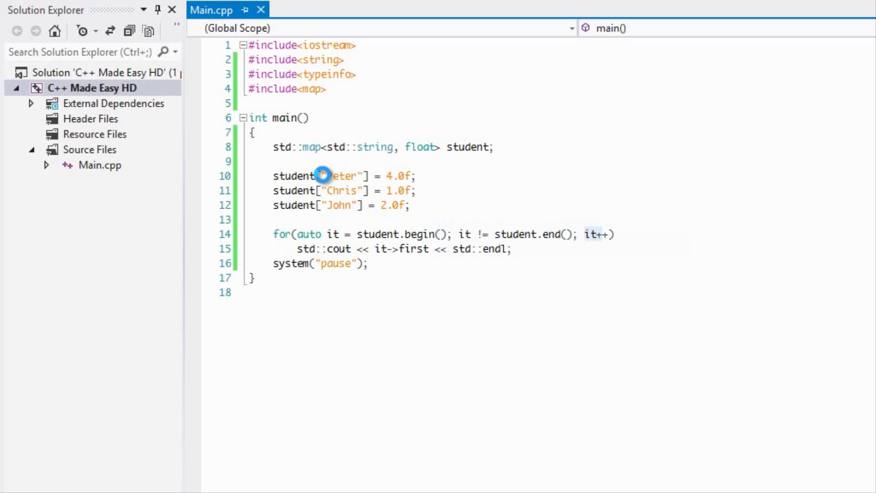
key(F5)
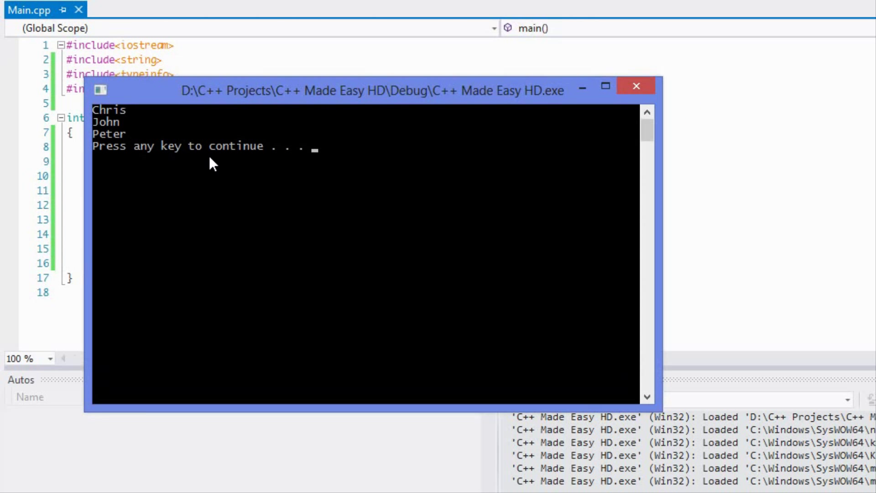
mouse_move(301, 141)
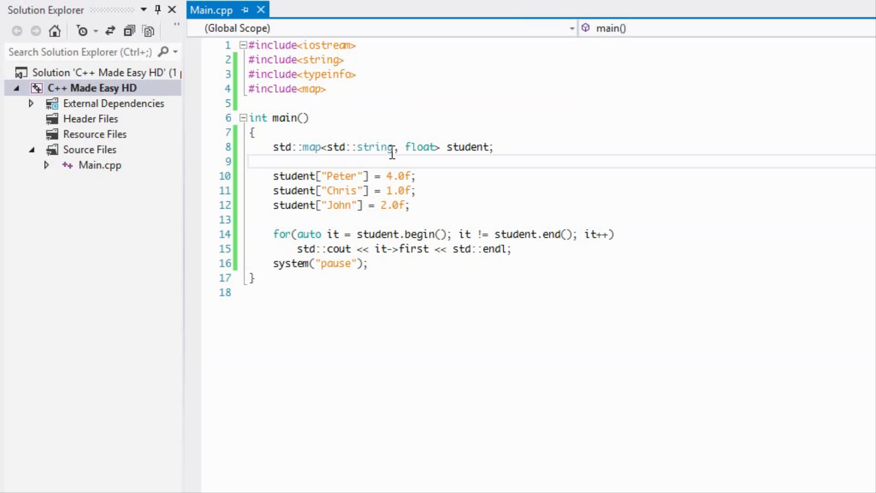
key(Enter)
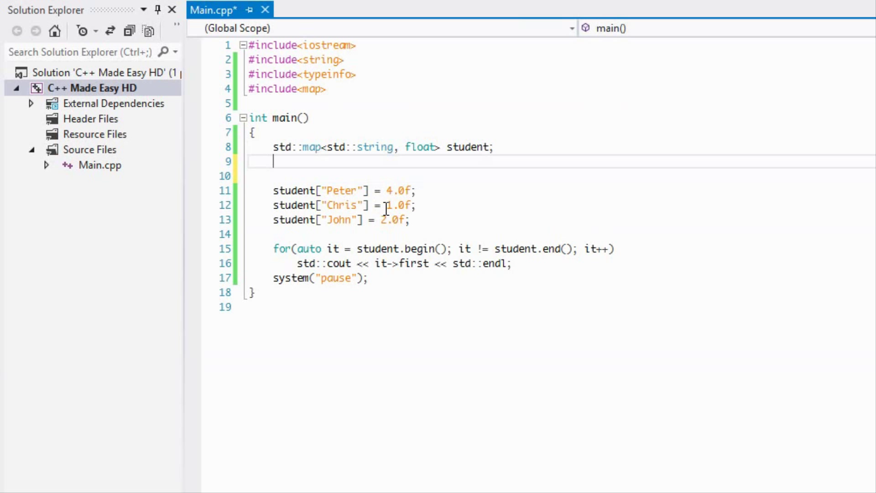
mouse_move(381, 249)
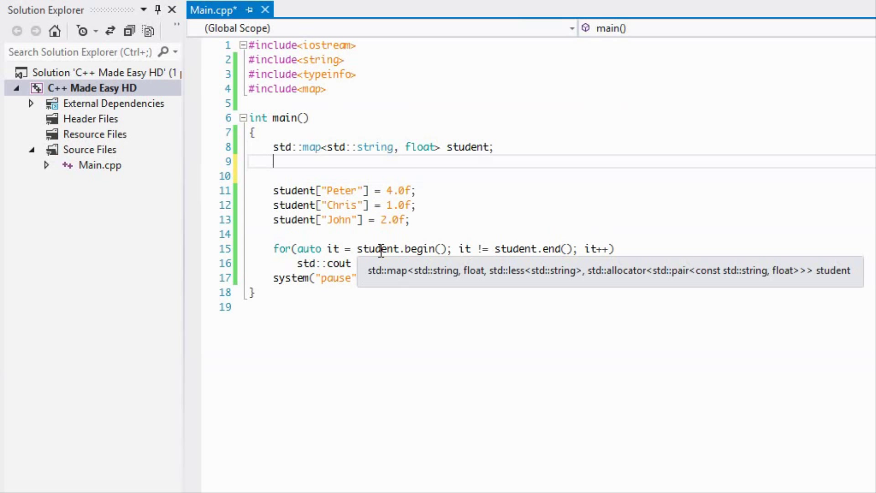
text(auto)
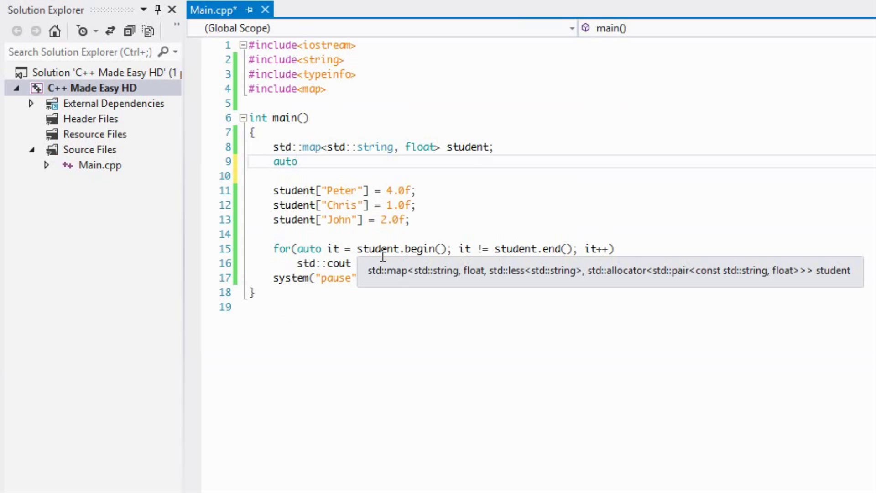
text(variable =)
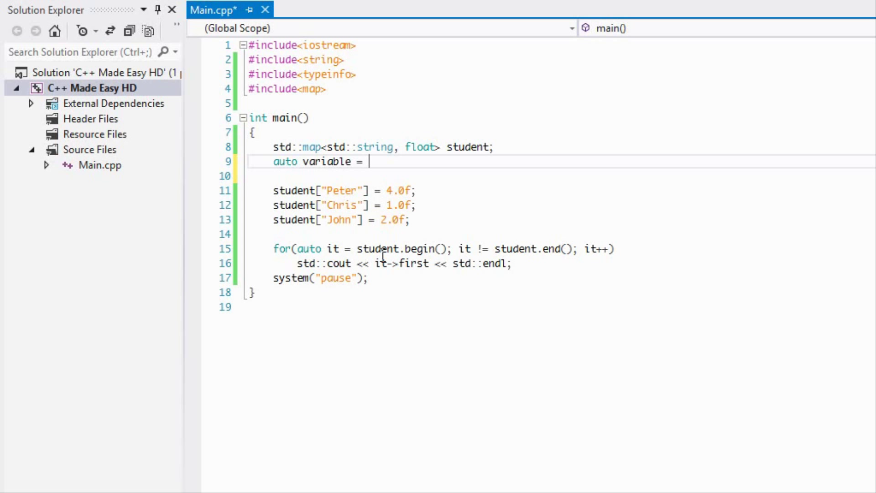
mouse_move(305, 172)
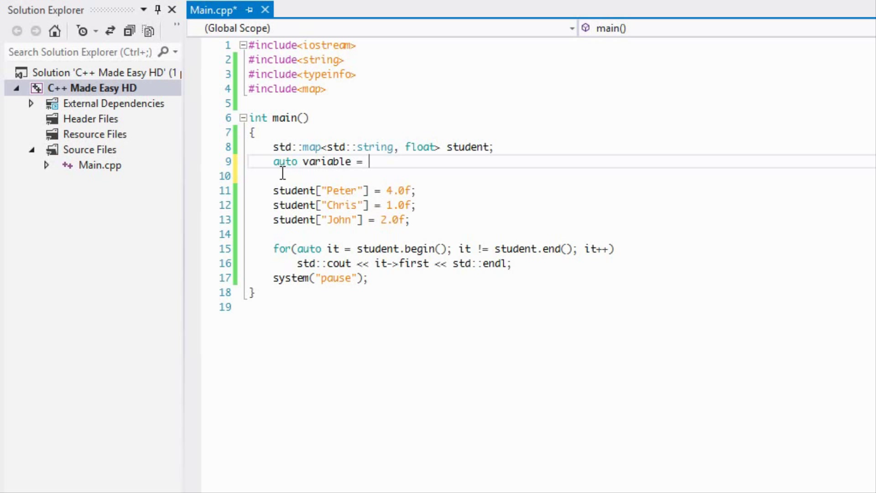
mouse_move(385, 182)
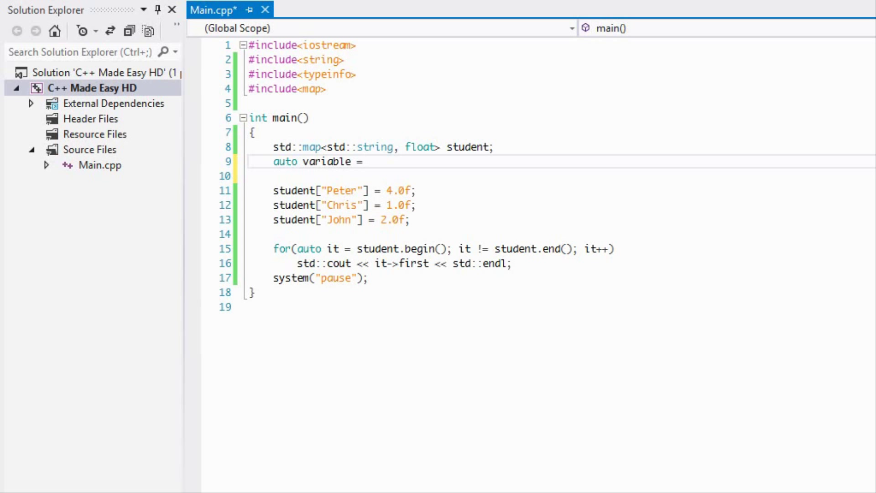
mouse_move(393, 184)
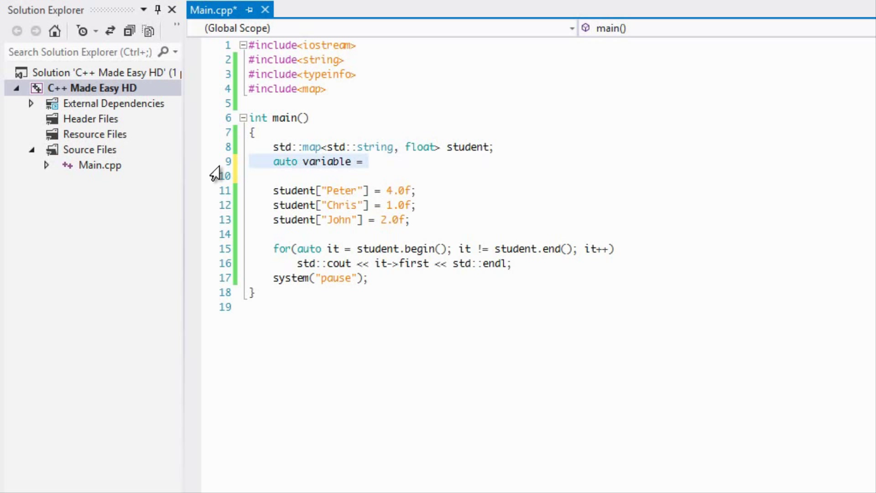
key(Backspace)
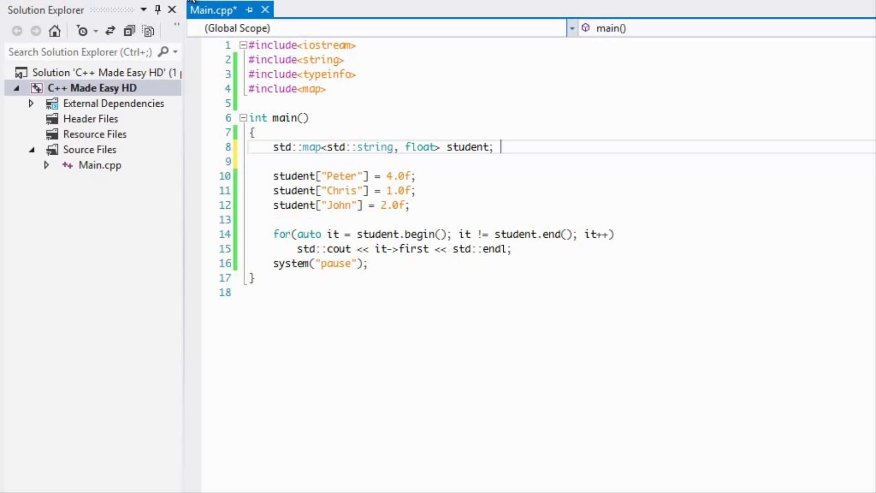